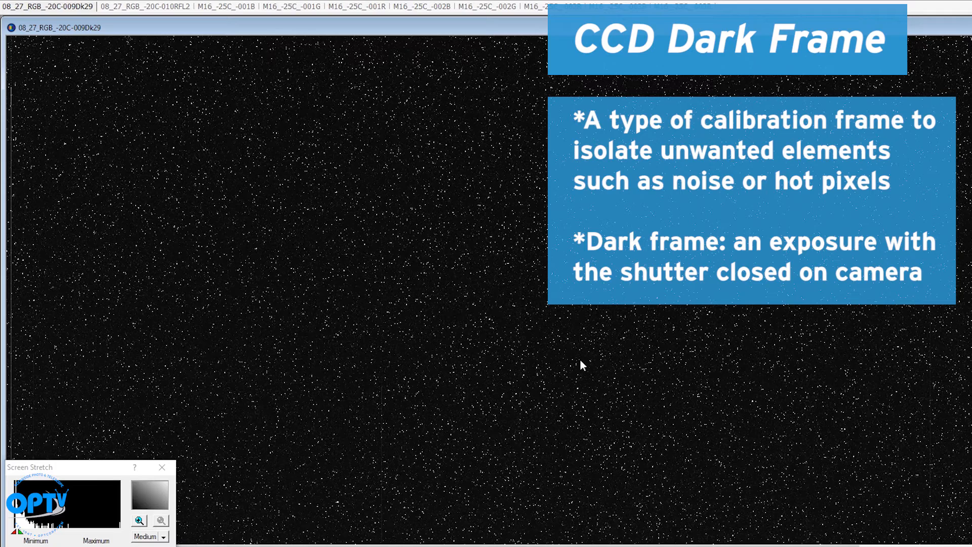
mouse_move(311, 507)
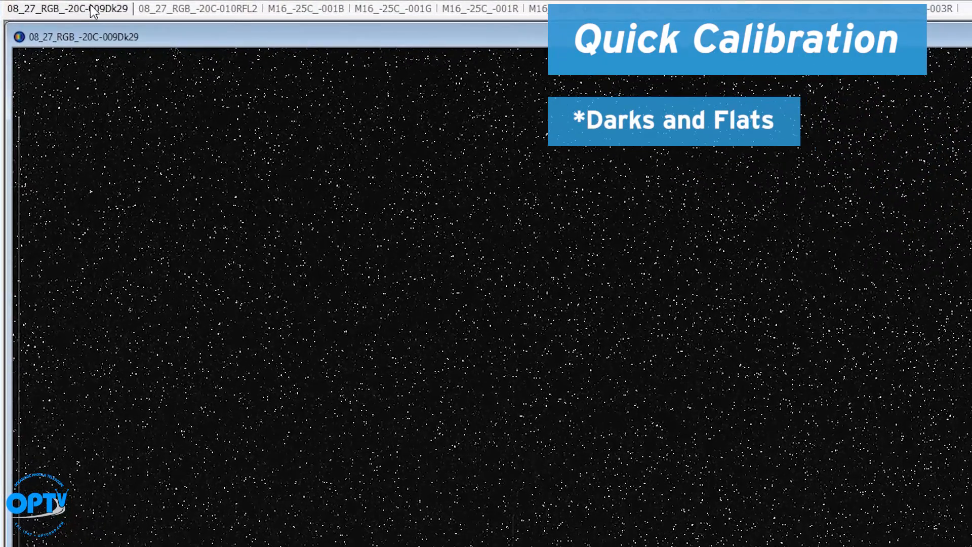
Step: Inspect the flat frame, move the Screen Stretch window aside, and show M16_-25C_-001B
click(197, 8)
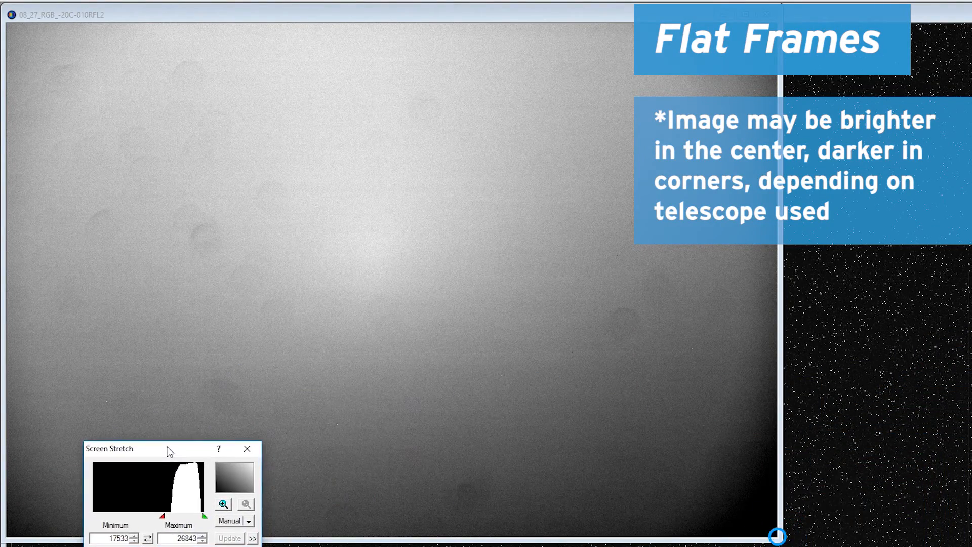
drag(112, 449, 822, 440)
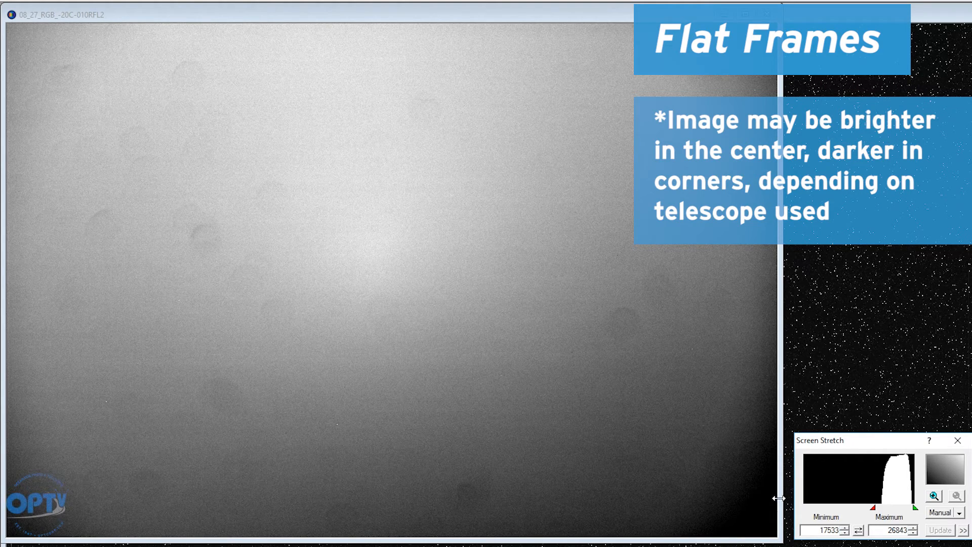
mouse_move(751, 513)
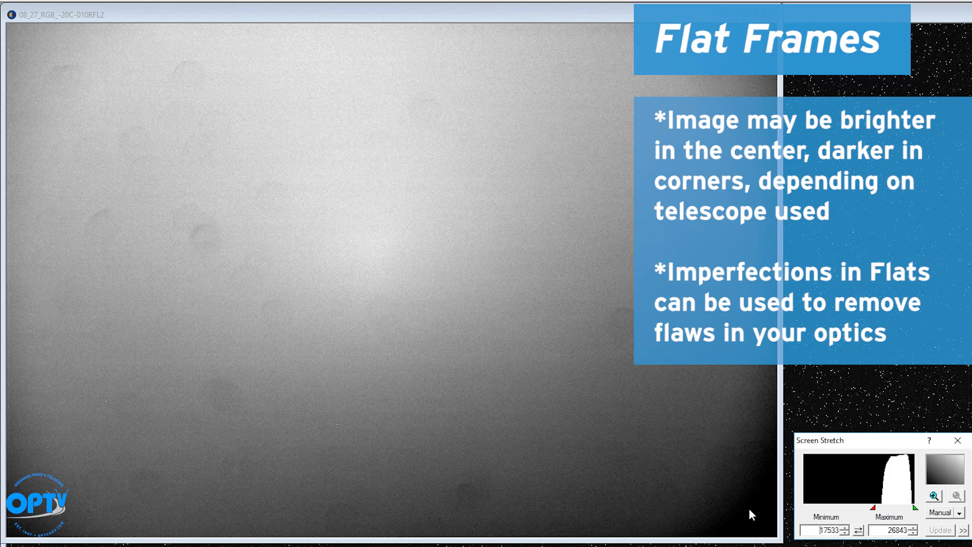
click(224, 6)
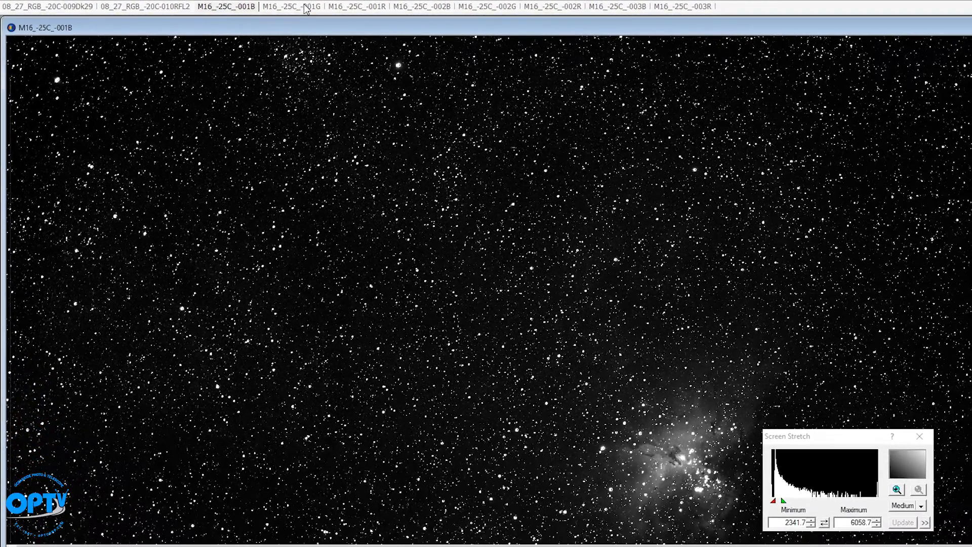
Step: Compare the red and blue light frames and darken the blue frame's stretch briefly to reveal hot pixels
click(355, 6)
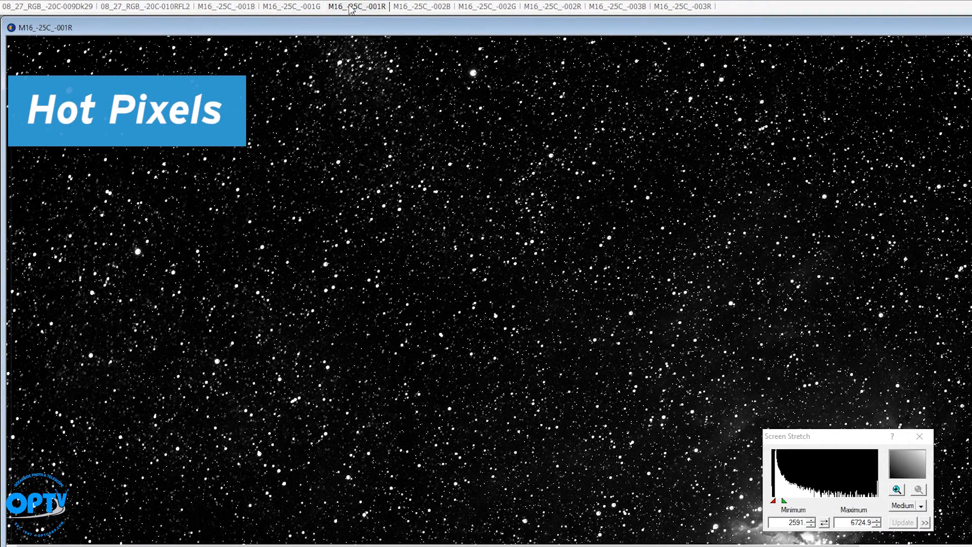
click(292, 6)
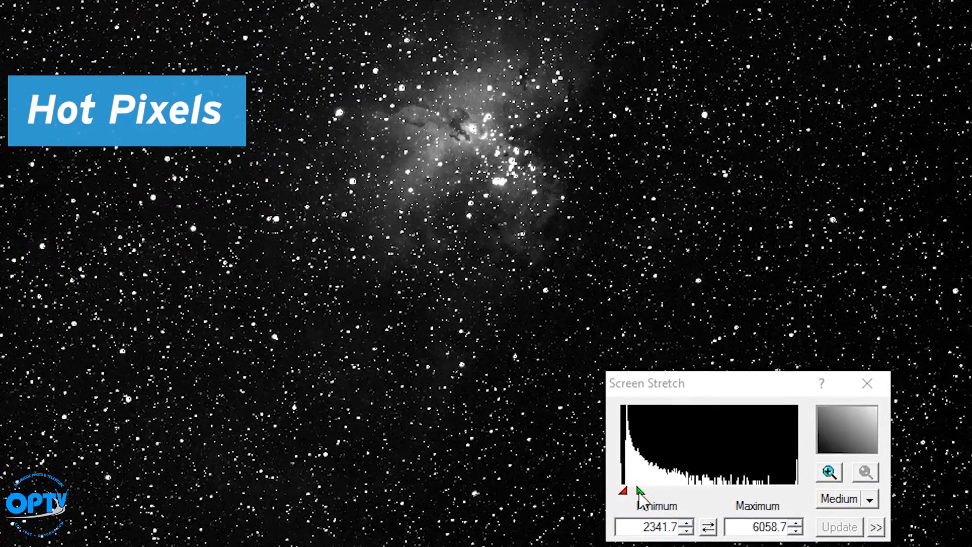
drag(642, 490, 663, 491)
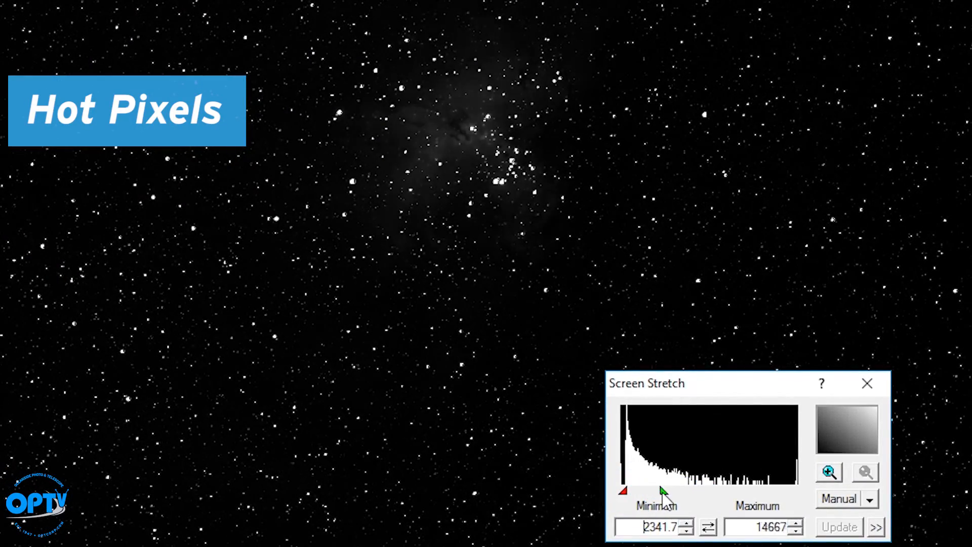
drag(664, 490, 639, 491)
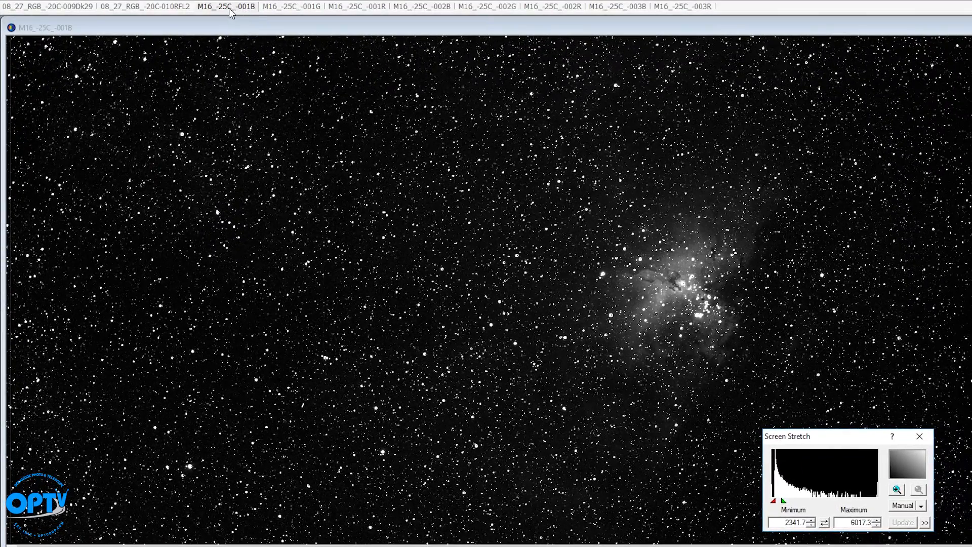
click(355, 6)
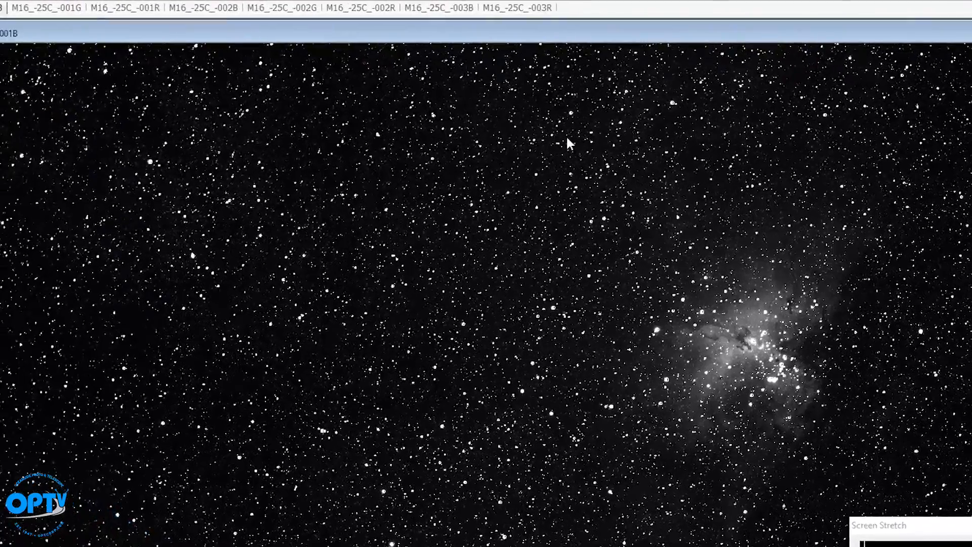
click(44, 7)
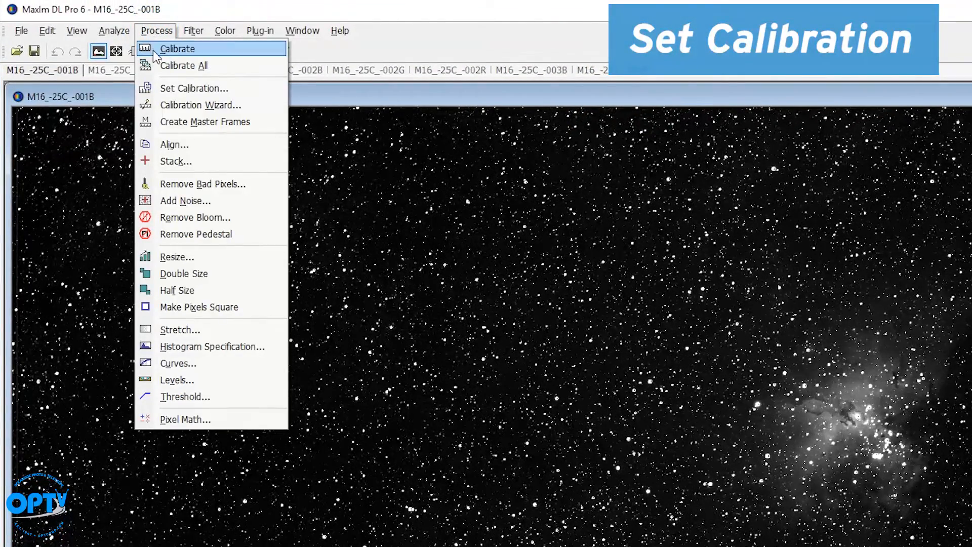
mouse_move(181, 88)
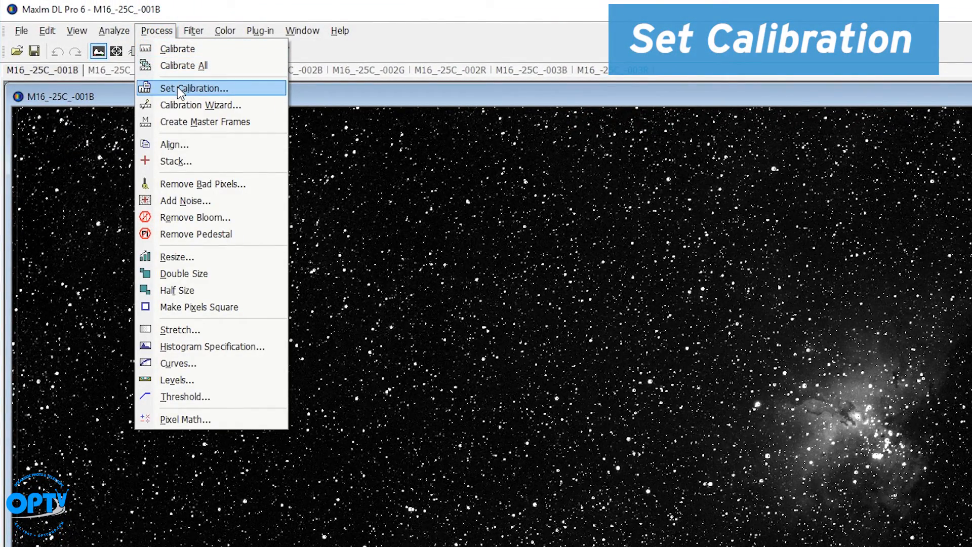
Step: Review Set Calibration's Dark 1 and Flat groups and their member frames, then accept them
click(195, 88)
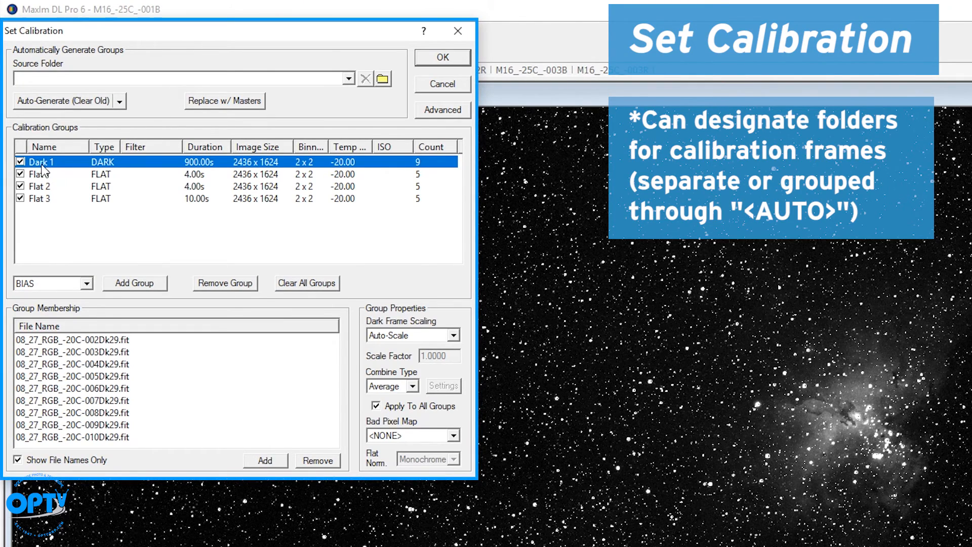
click(92, 284)
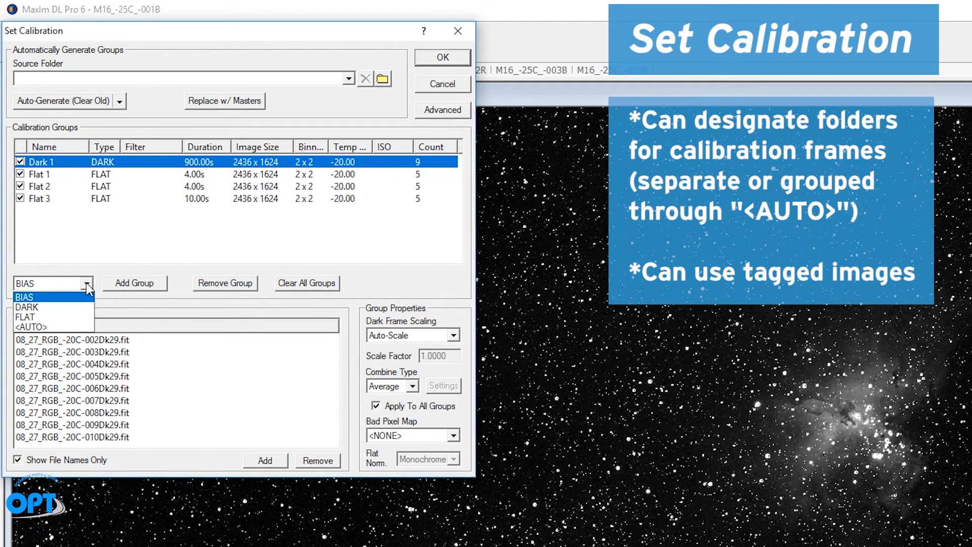
click(24, 297)
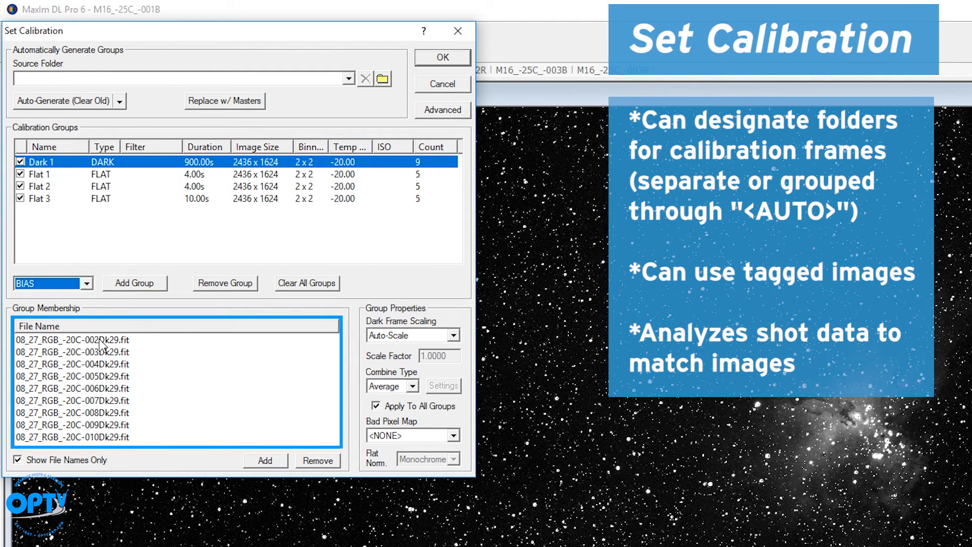
click(41, 174)
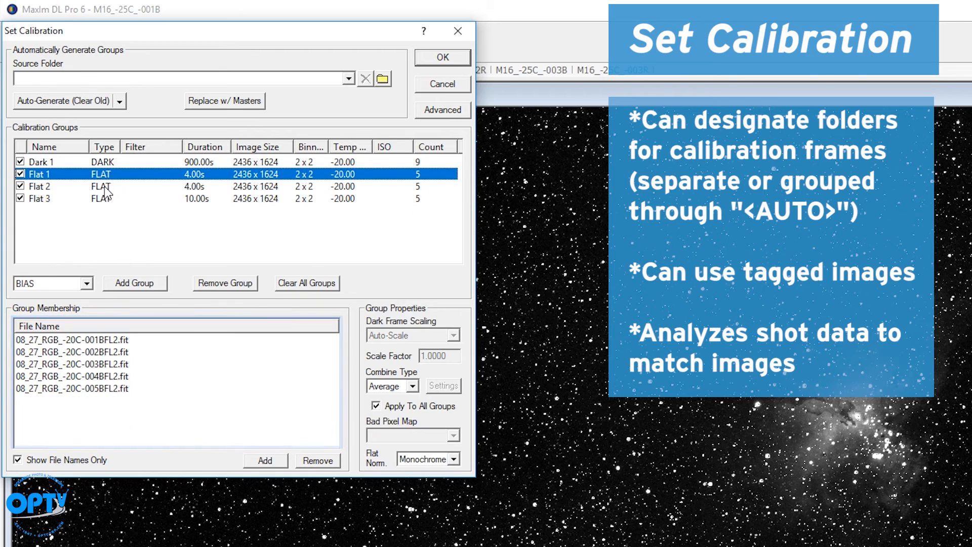
click(40, 198)
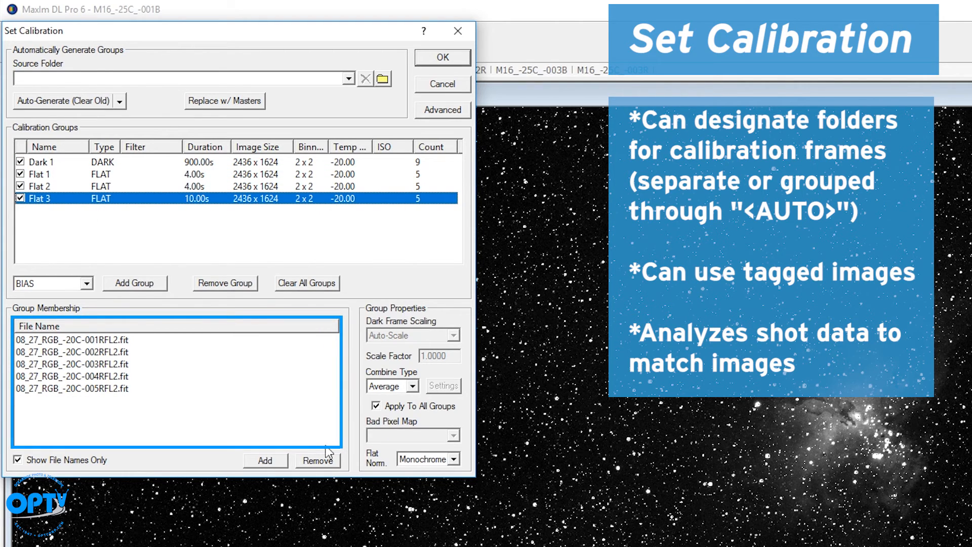
click(441, 57)
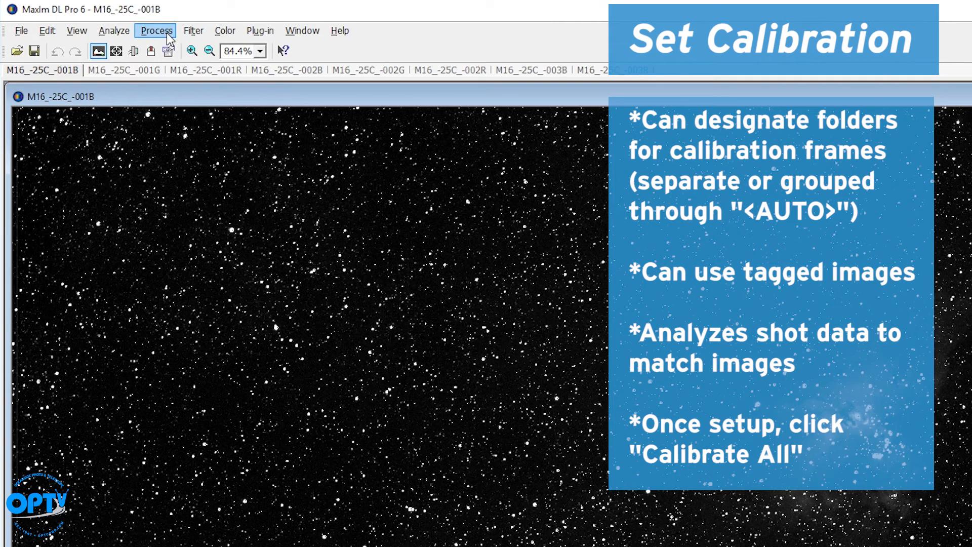
Step: Calibrate all open M16 light frames and view the calibrated green frame M16_-25C_-001G
click(156, 31)
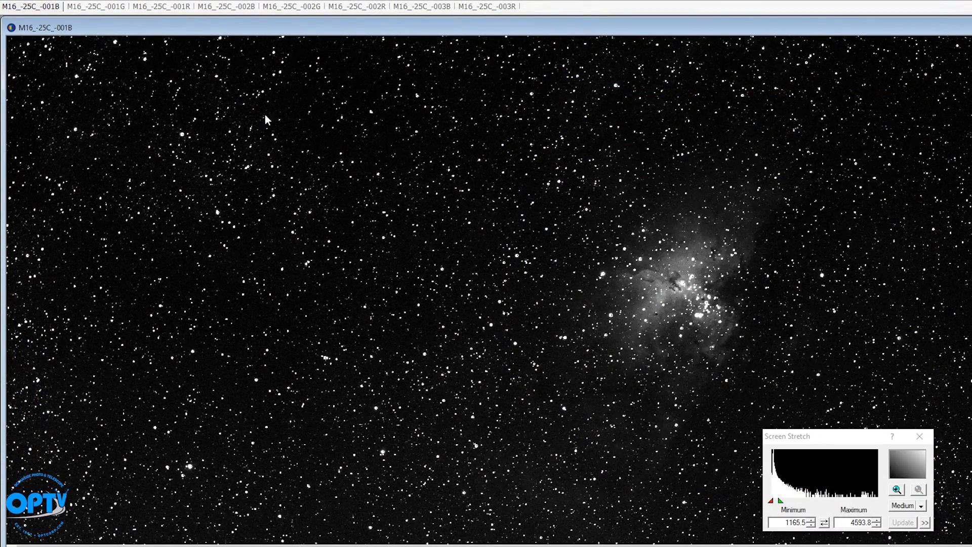
click(95, 6)
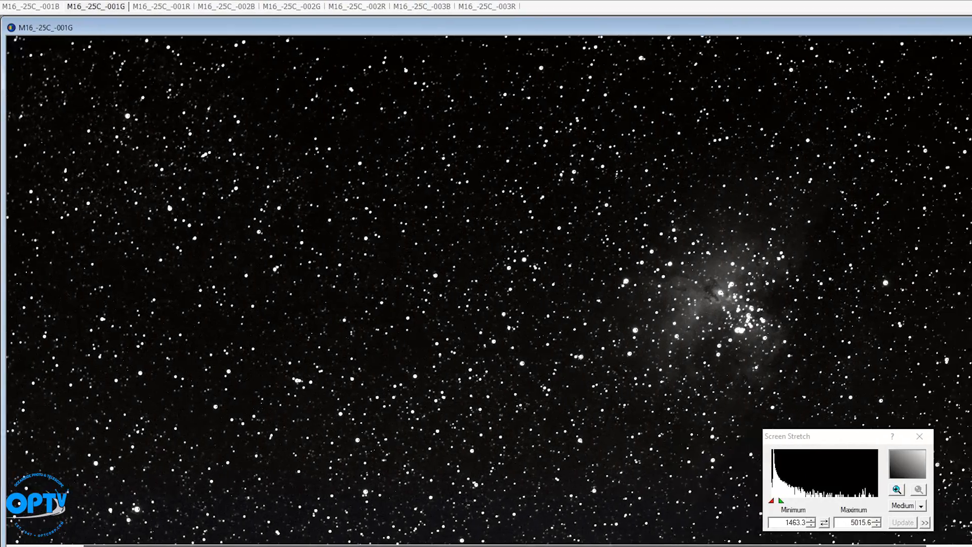
click(51, 9)
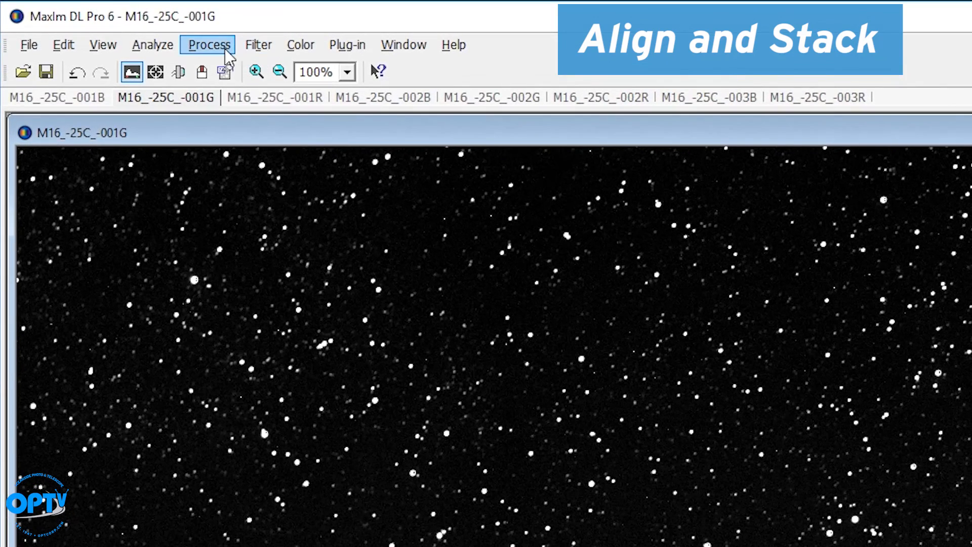
Step: Add M16_-25C_-001B, -002B and -003B to the Stack tool as one group of three blue frames
click(210, 44)
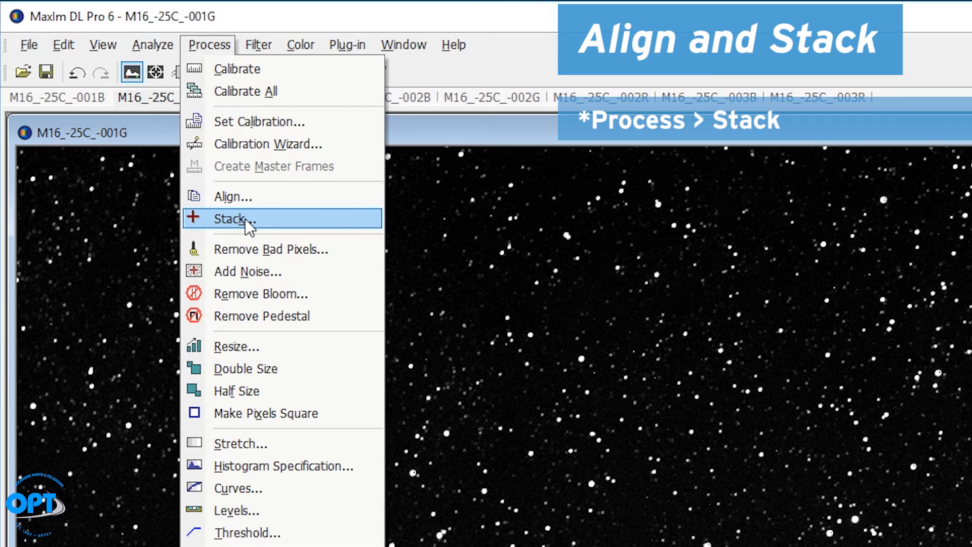
click(231, 219)
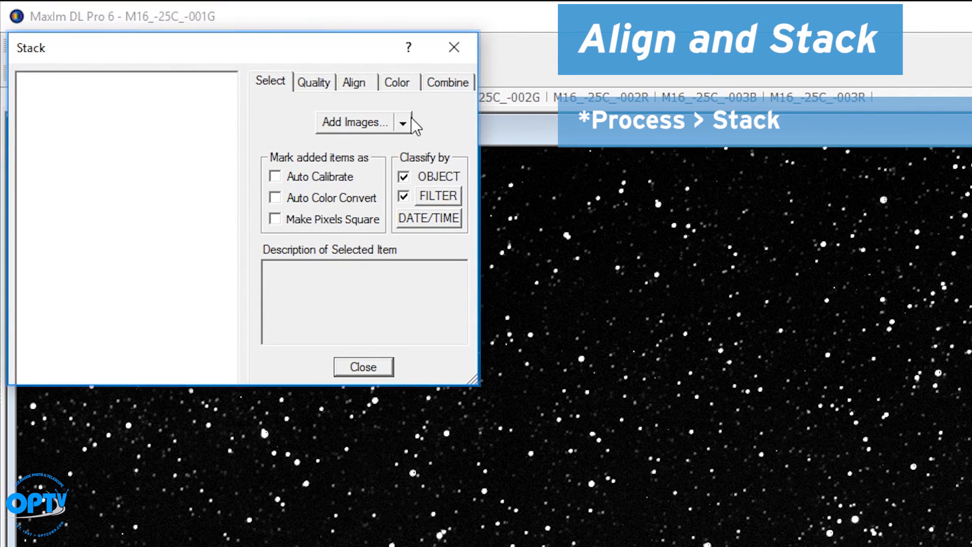
click(354, 121)
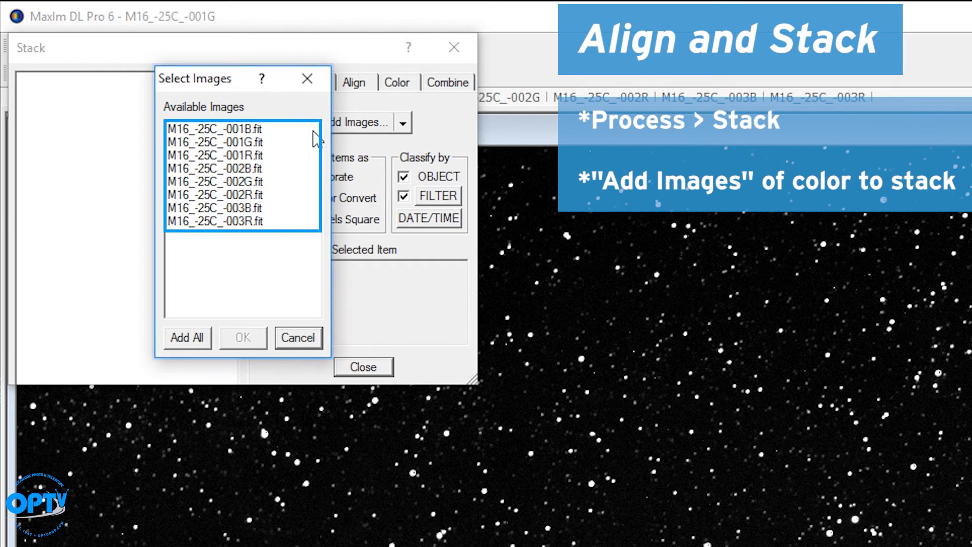
click(214, 129)
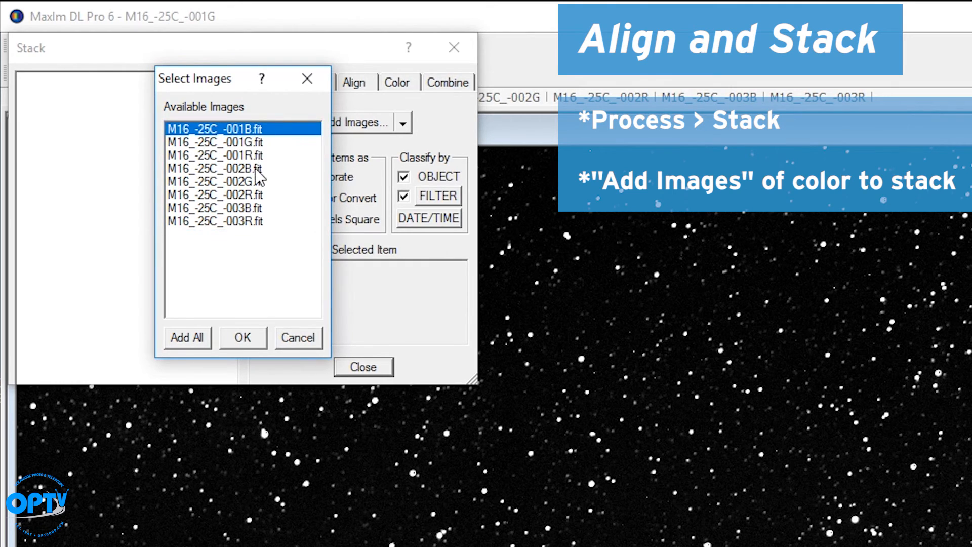
click(214, 208)
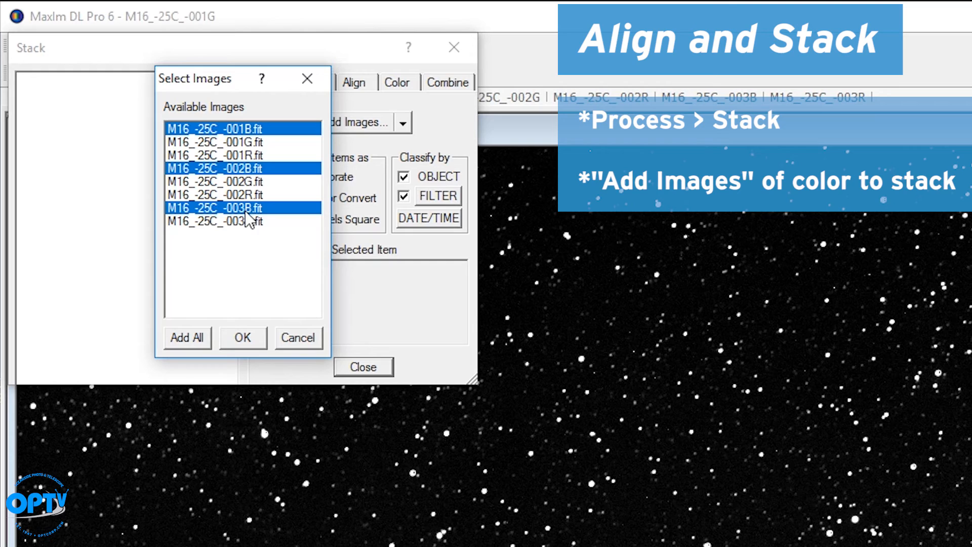
click(242, 338)
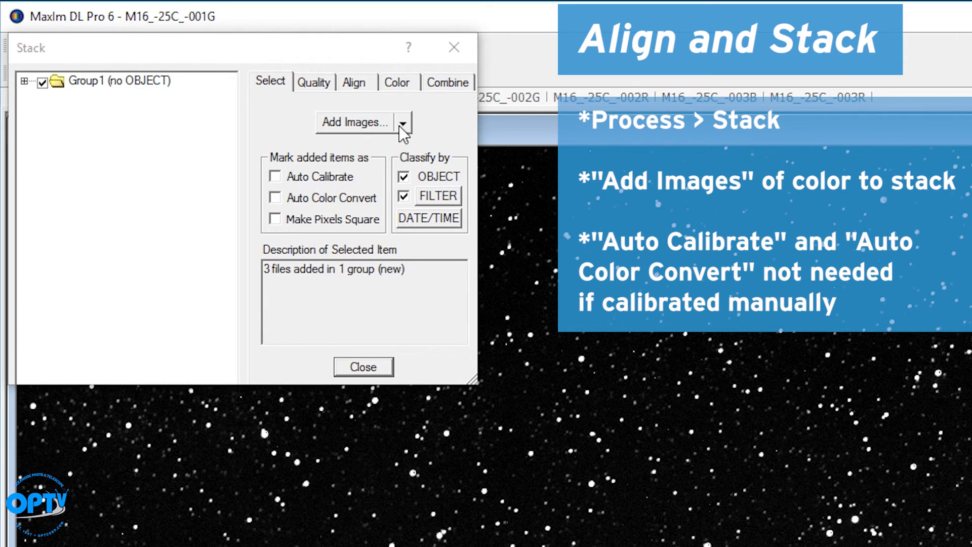
click(353, 81)
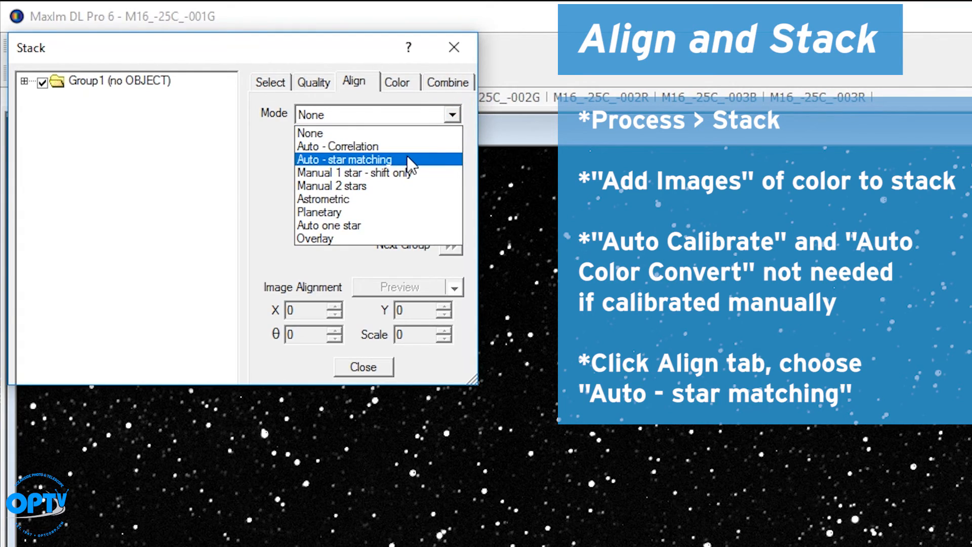
Step: Align by Auto - star matching, median-combine the blue frames into Group1-B, and close stacking
click(344, 159)
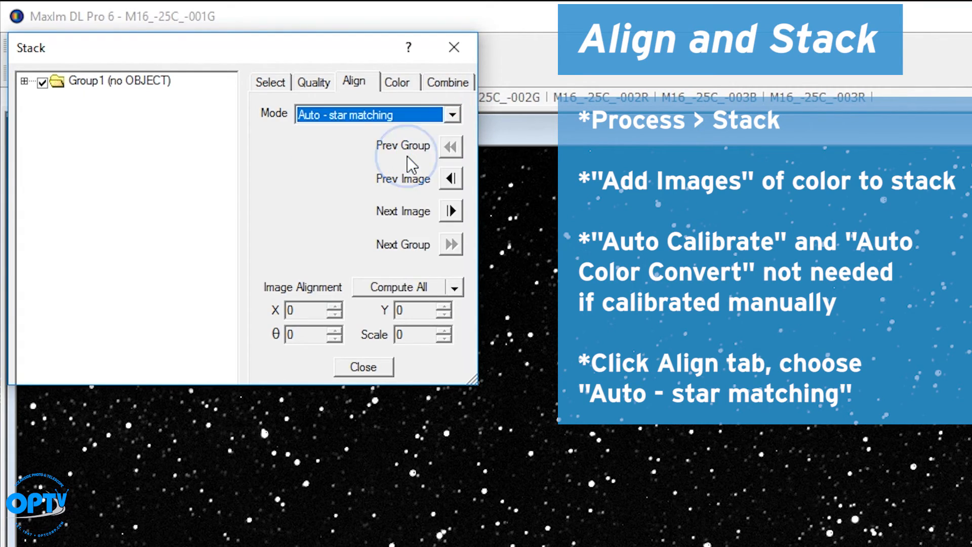
mouse_move(317, 191)
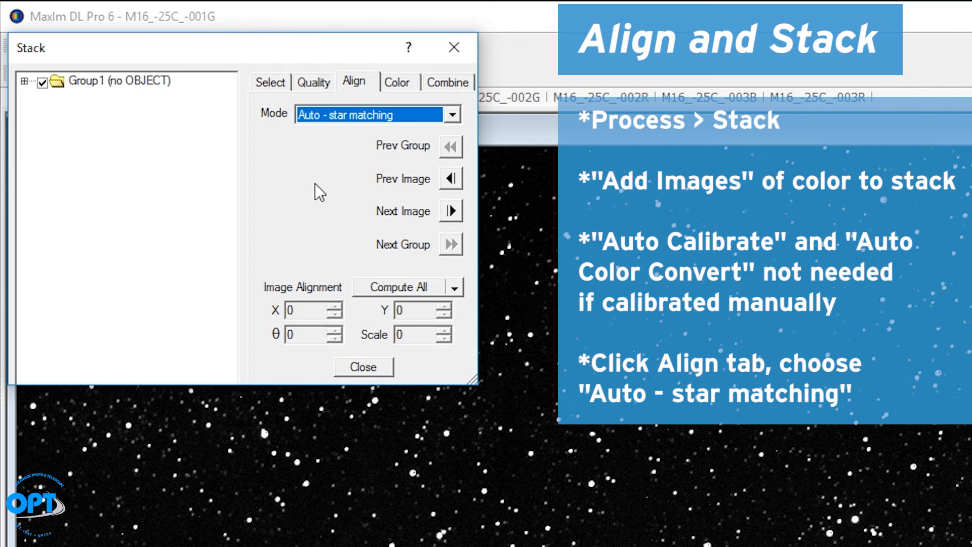
mouse_move(388, 152)
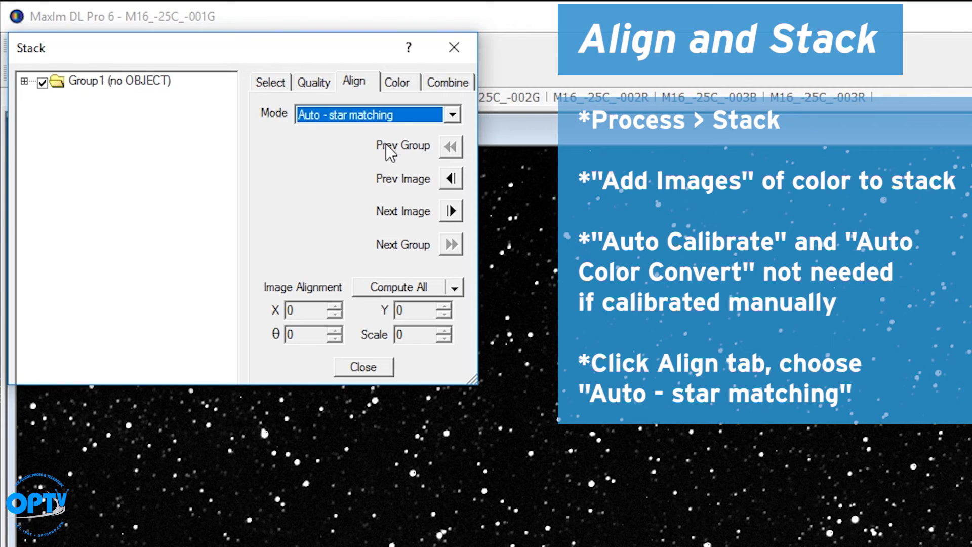
click(448, 81)
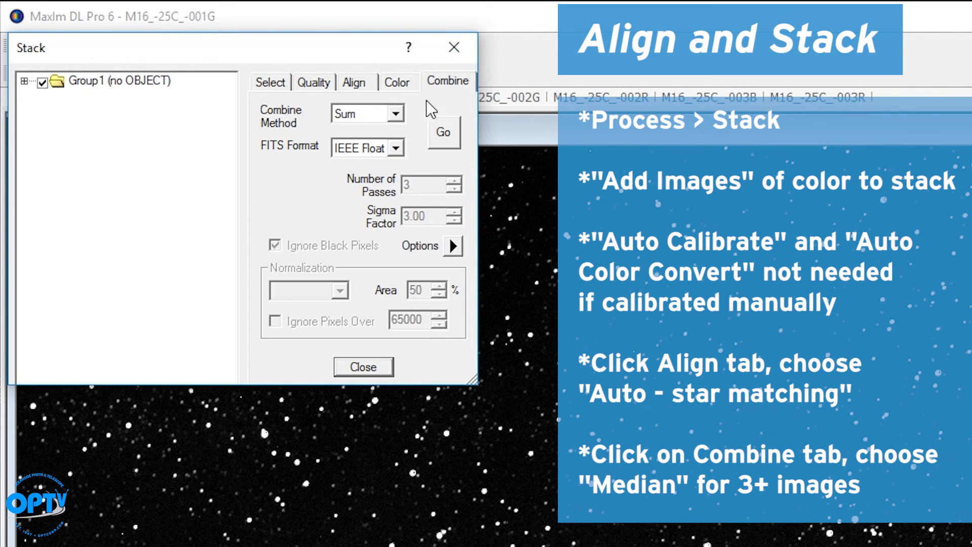
click(399, 112)
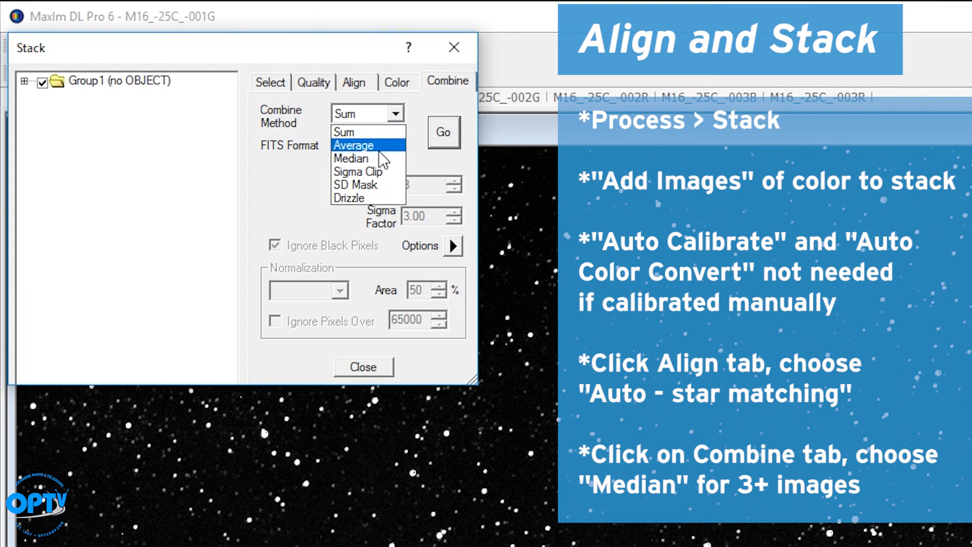
click(352, 158)
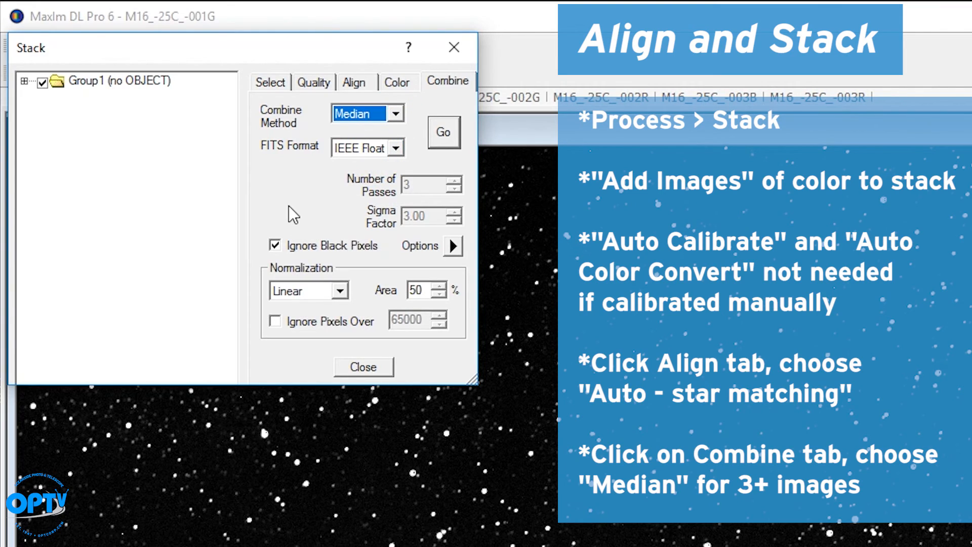
mouse_move(307, 208)
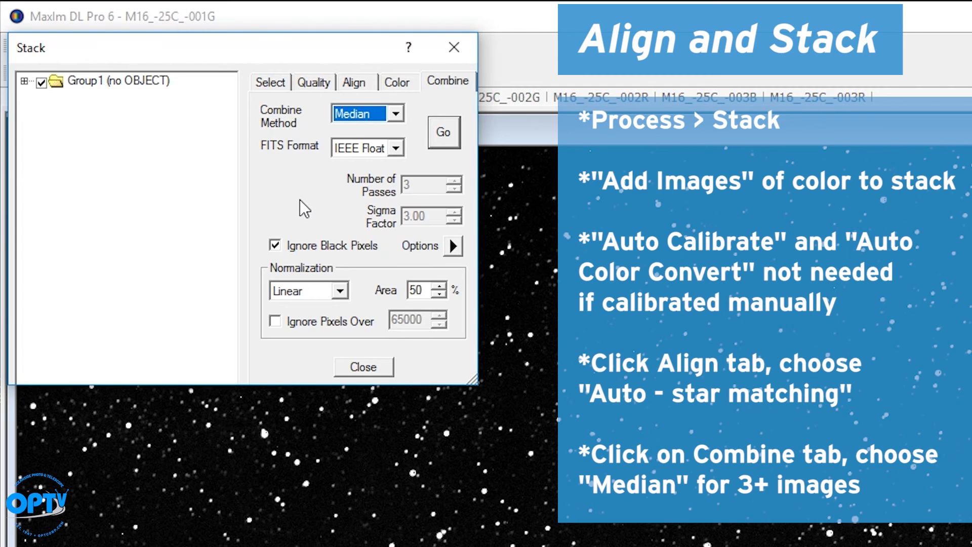
click(442, 132)
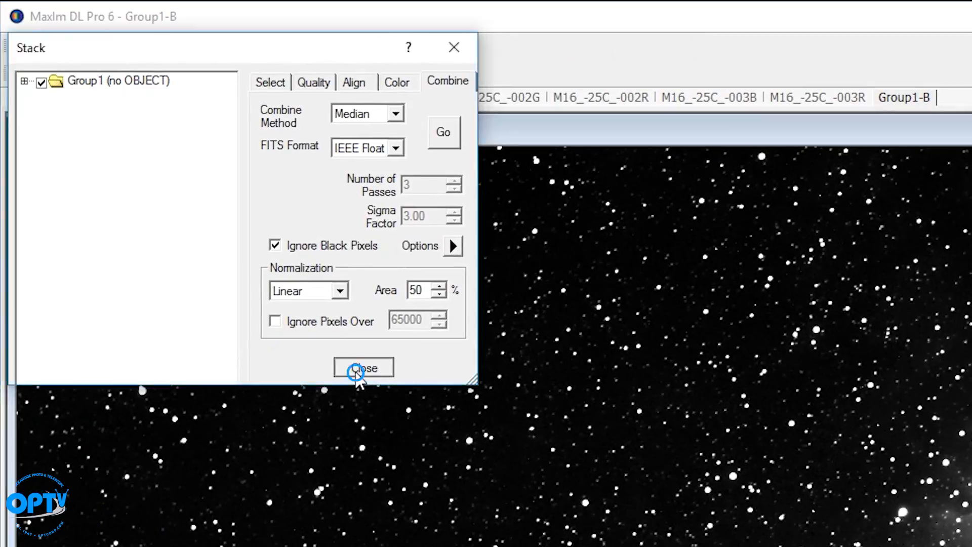
click(363, 368)
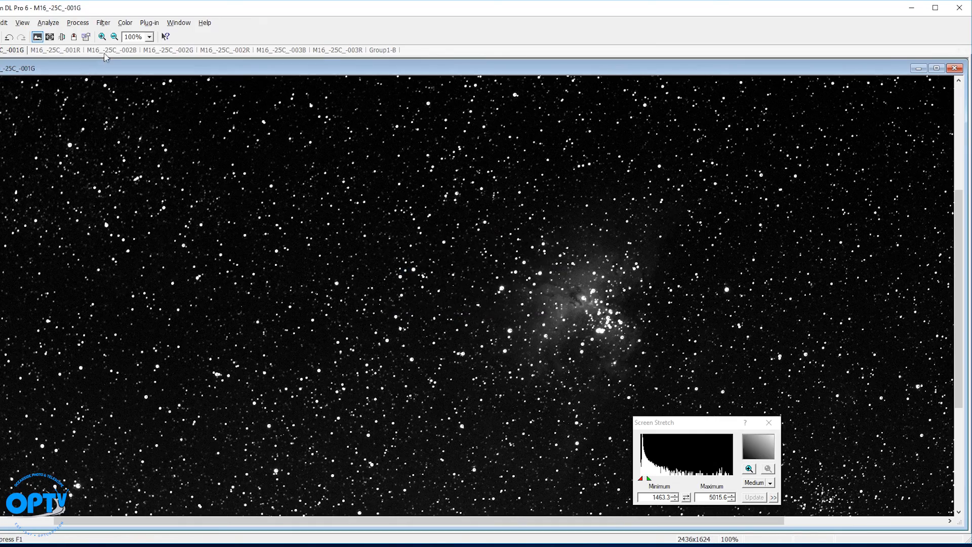
Step: Reopen stacking and remove Group1 so the image list is empty
click(225, 50)
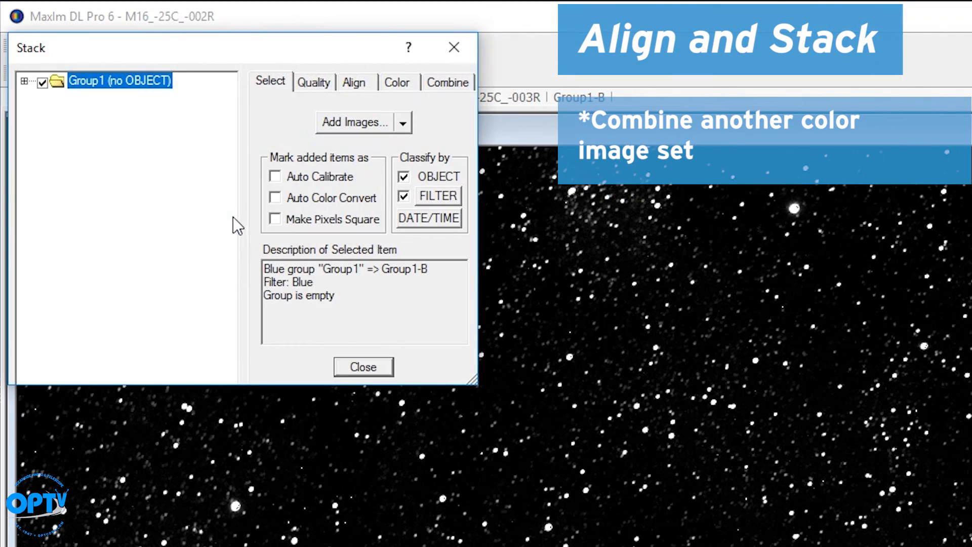
right_click(120, 81)
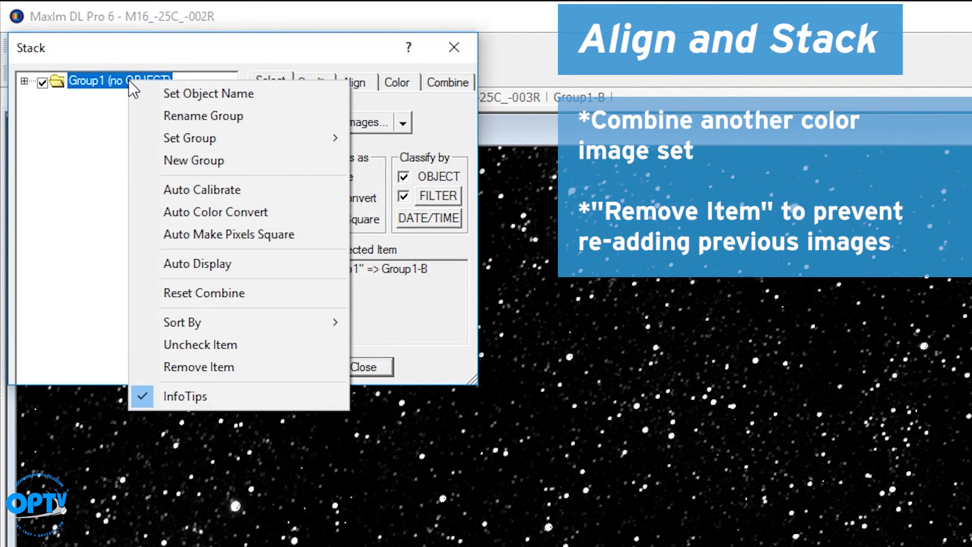
click(199, 366)
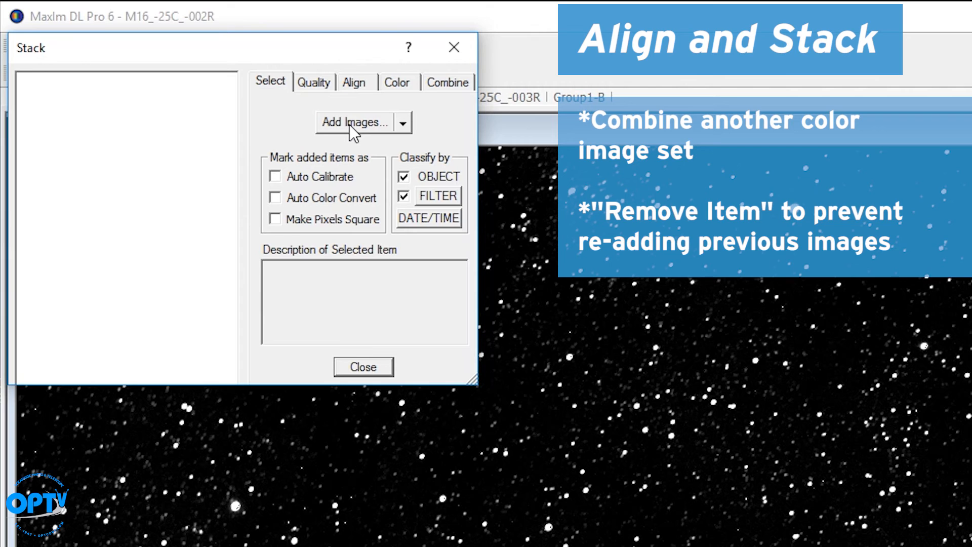
Step: Add M16_-25C_-001G and -002G and average-combine them into the Group2-G image
click(356, 122)
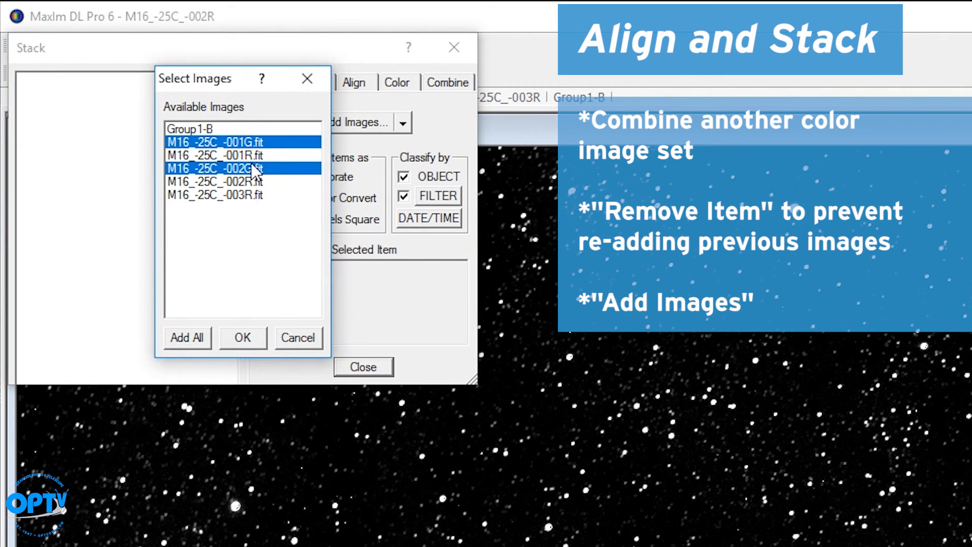
click(355, 82)
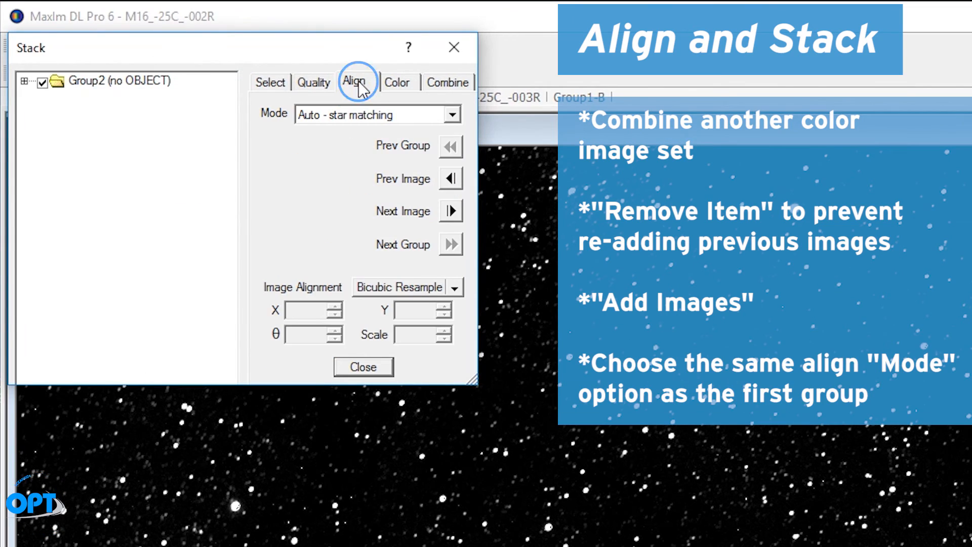
click(447, 81)
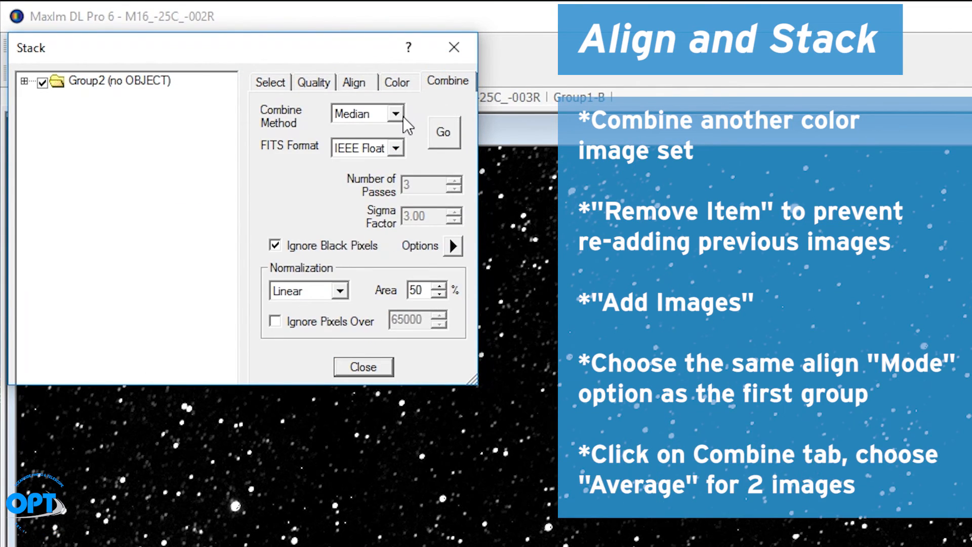
click(359, 114)
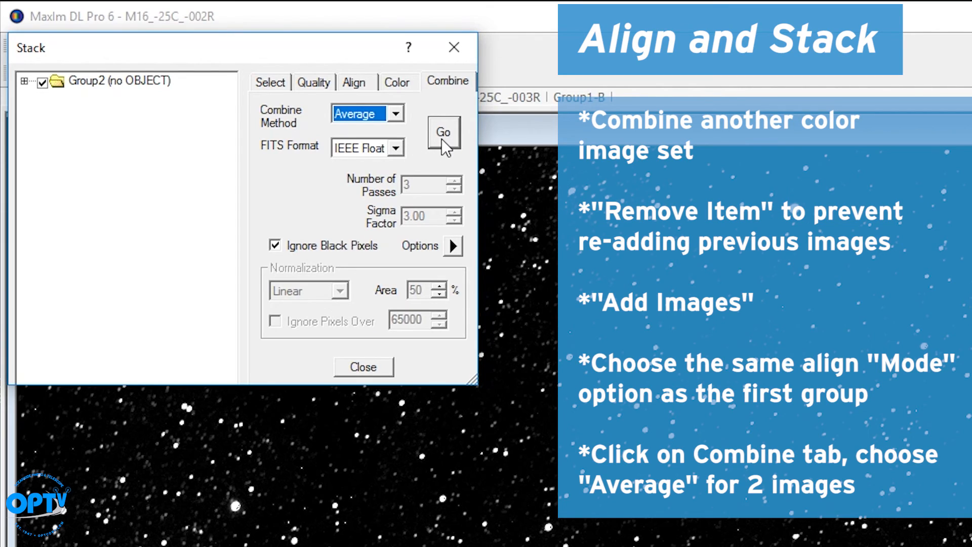
click(444, 132)
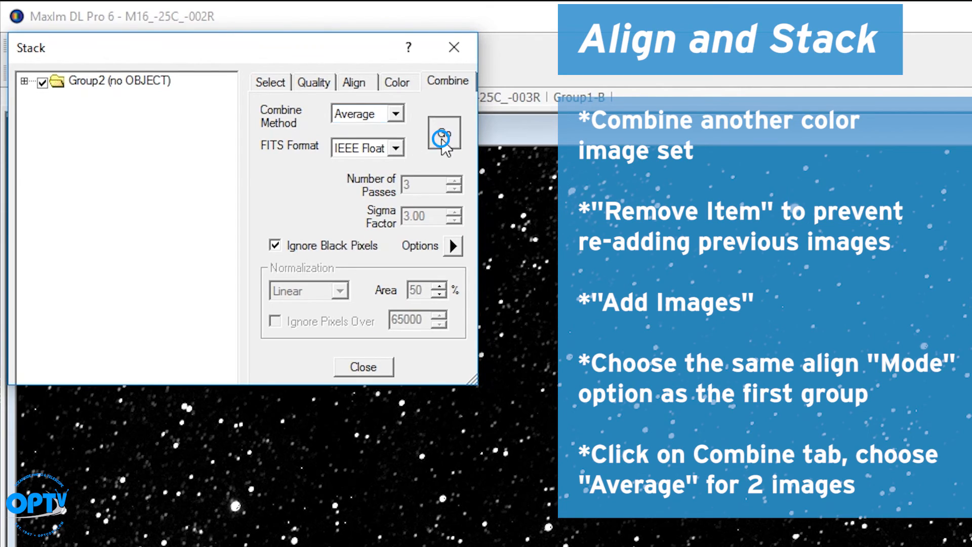
click(443, 133)
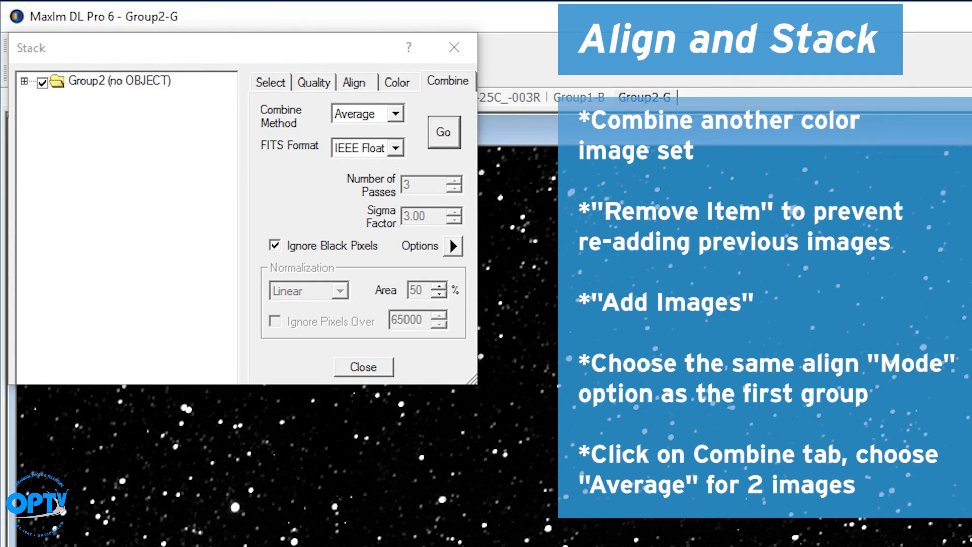
mouse_move(382, 422)
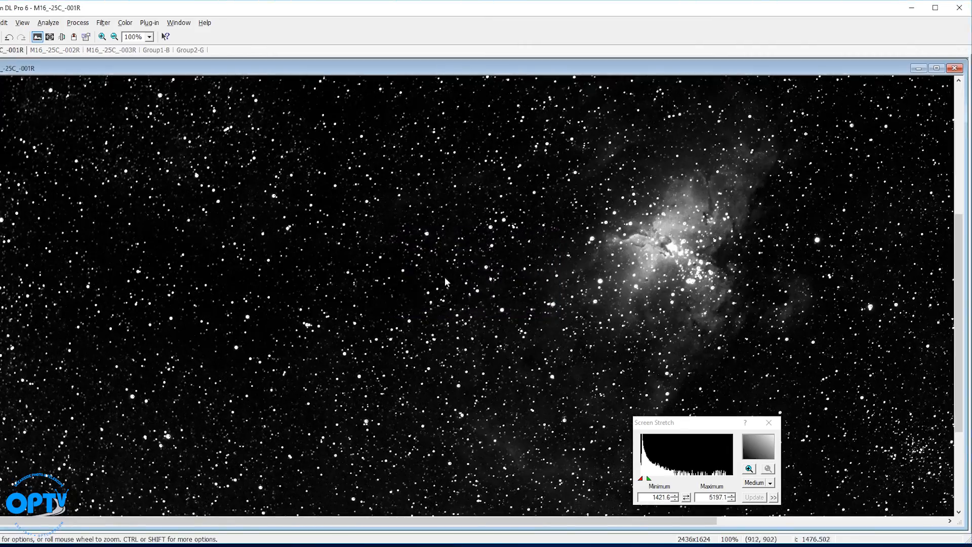
Step: Add the red M16 frames and median-combine them into the Group3-R image
click(209, 44)
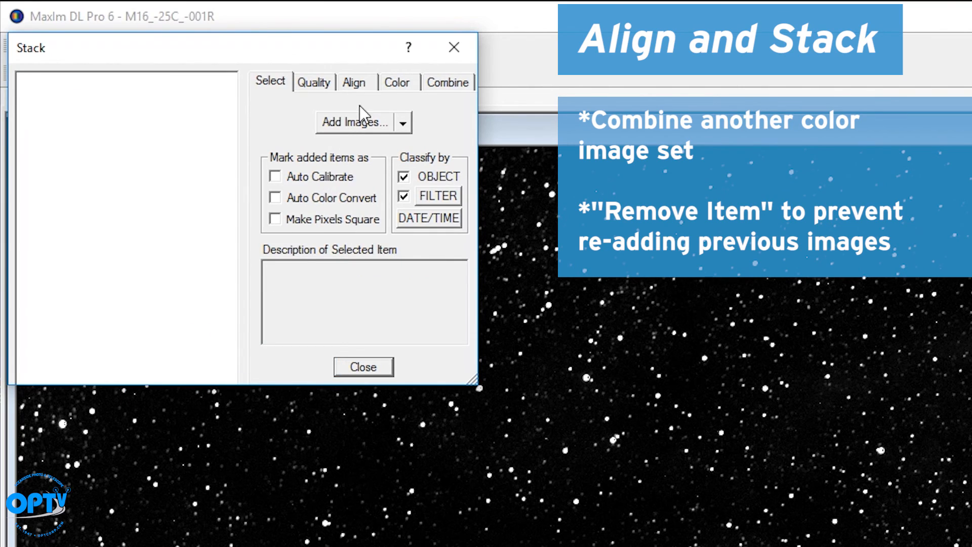
click(355, 121)
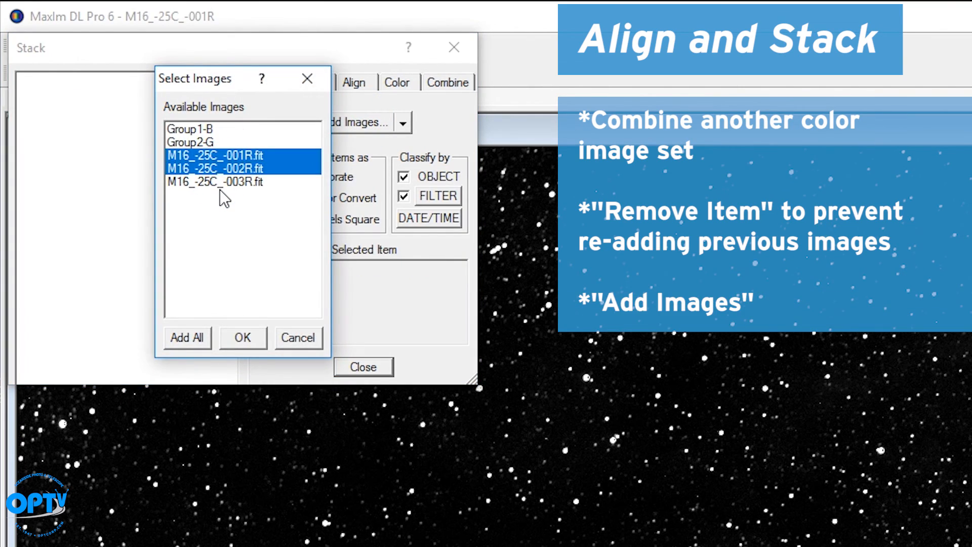
click(242, 337)
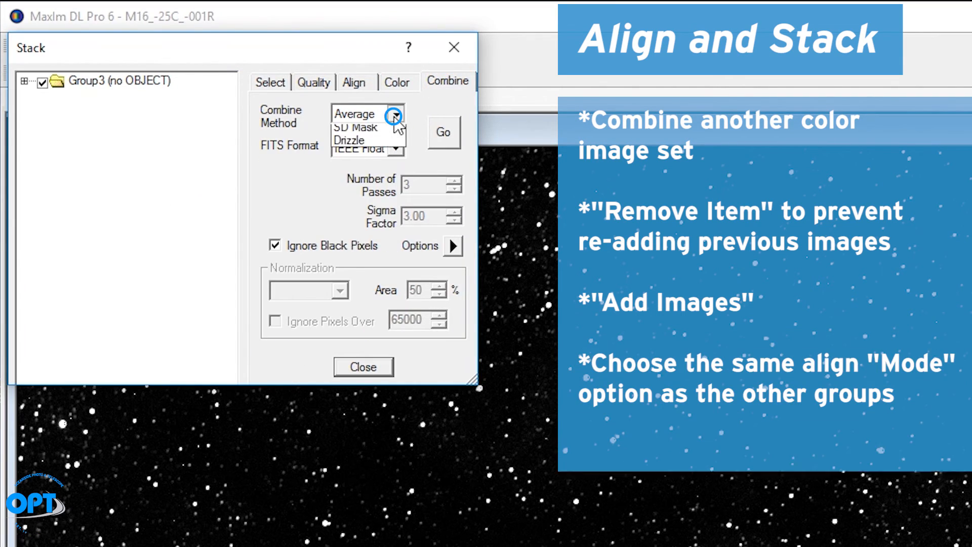
click(352, 113)
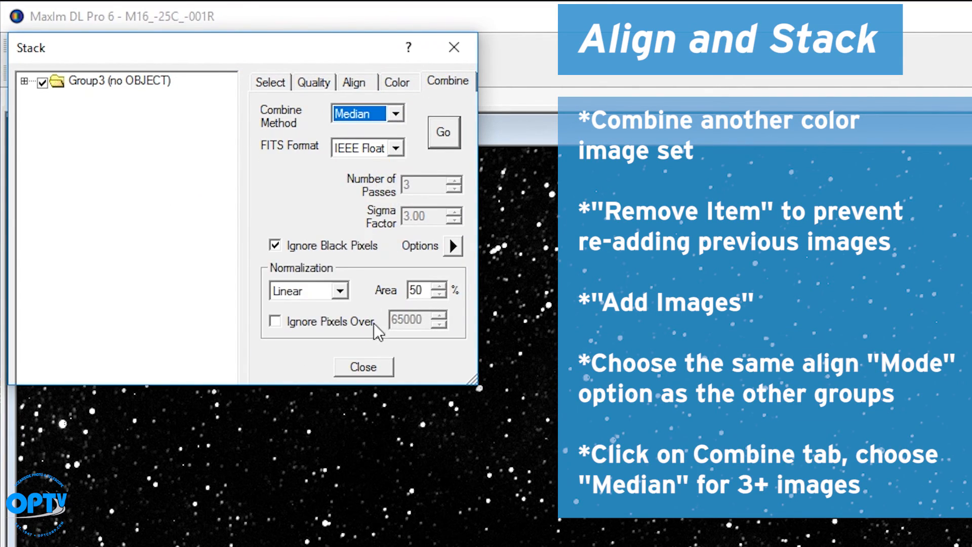
click(443, 132)
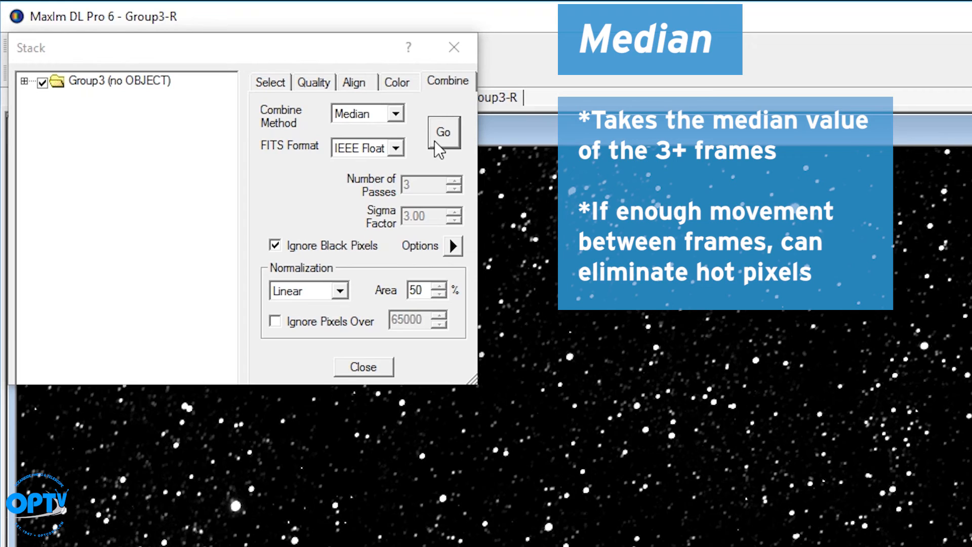
click(443, 131)
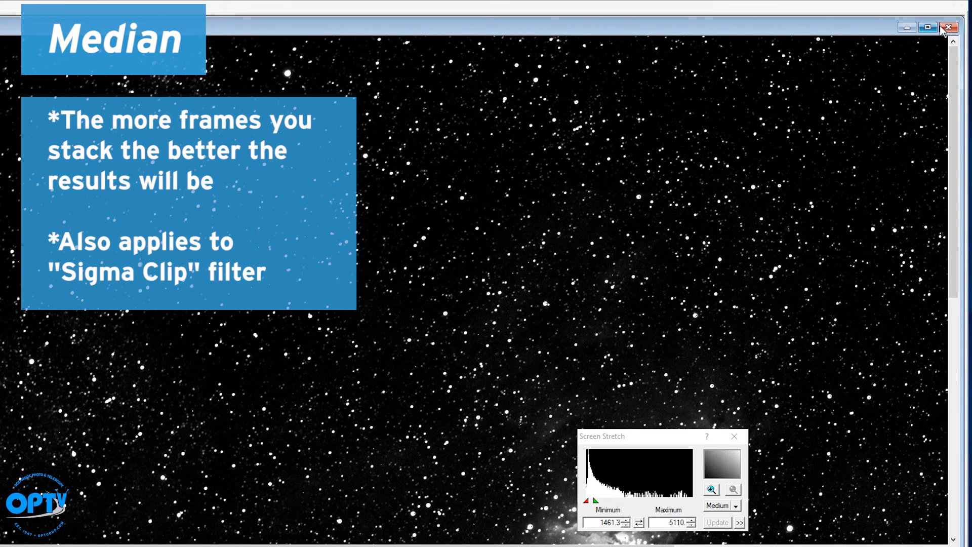
click(948, 27)
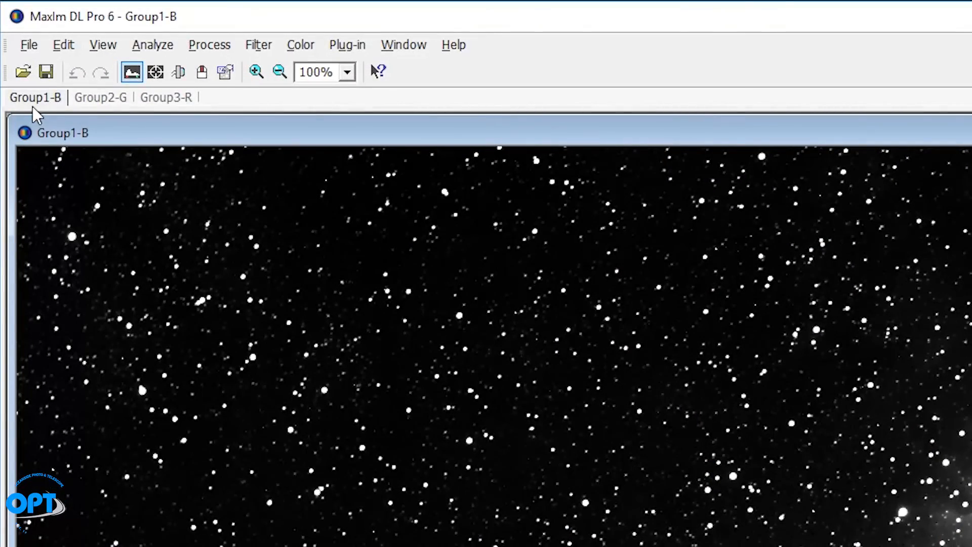
Step: Flip between the Group2-G green and Group1-B blue stacks to compare them, ending on Group1-B
click(100, 97)
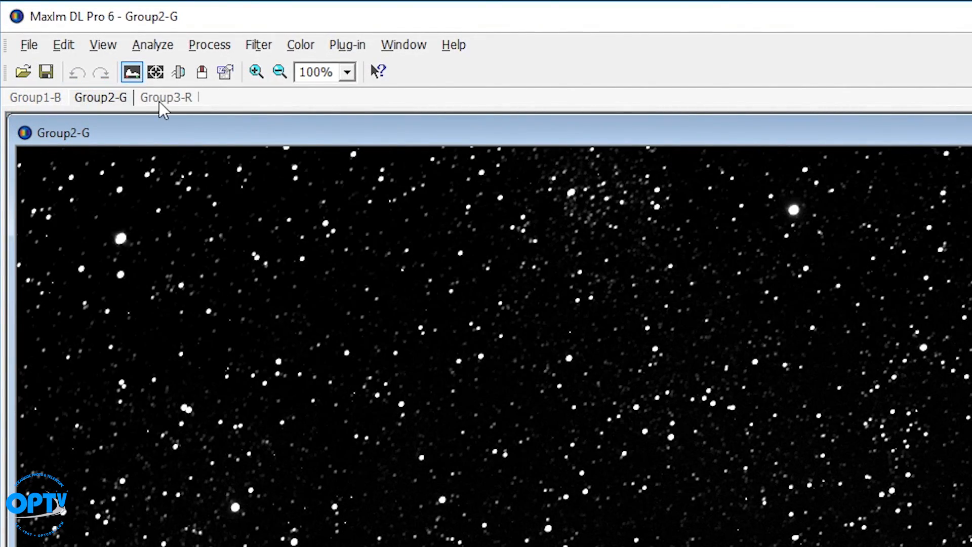
mouse_move(51, 106)
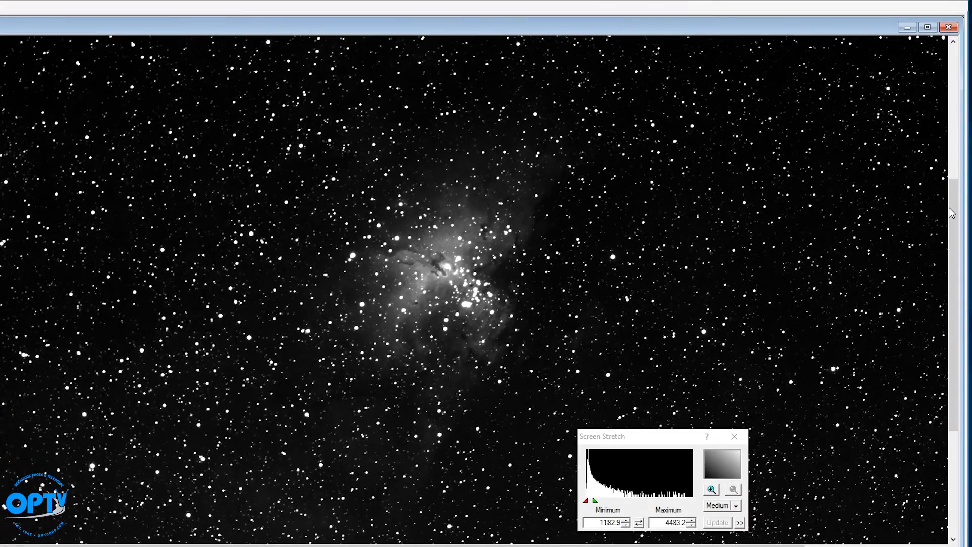
click(57, 7)
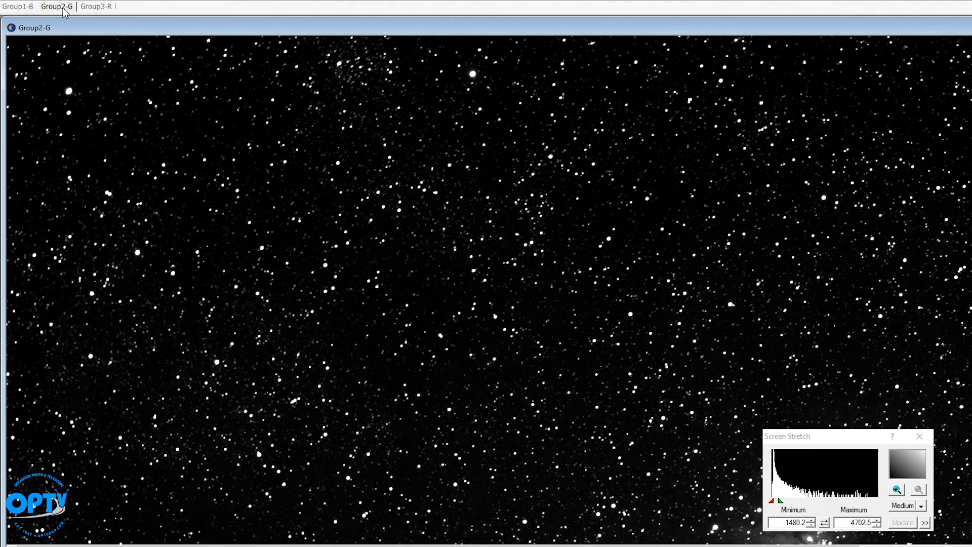
click(18, 7)
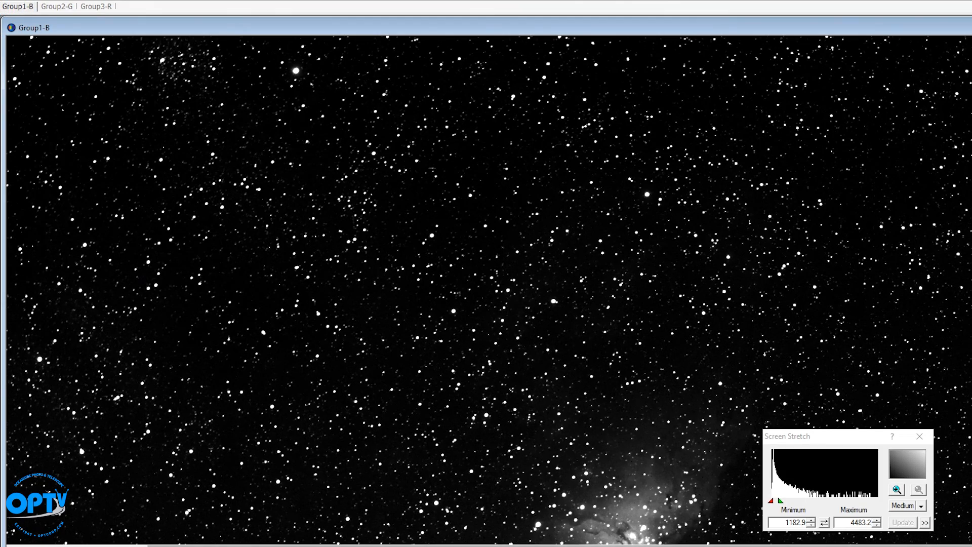
click(56, 6)
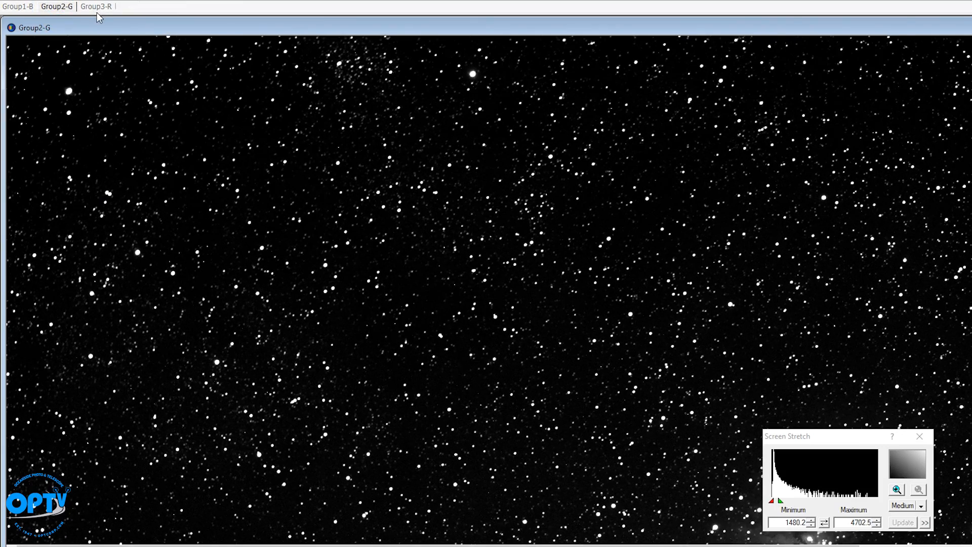
click(17, 6)
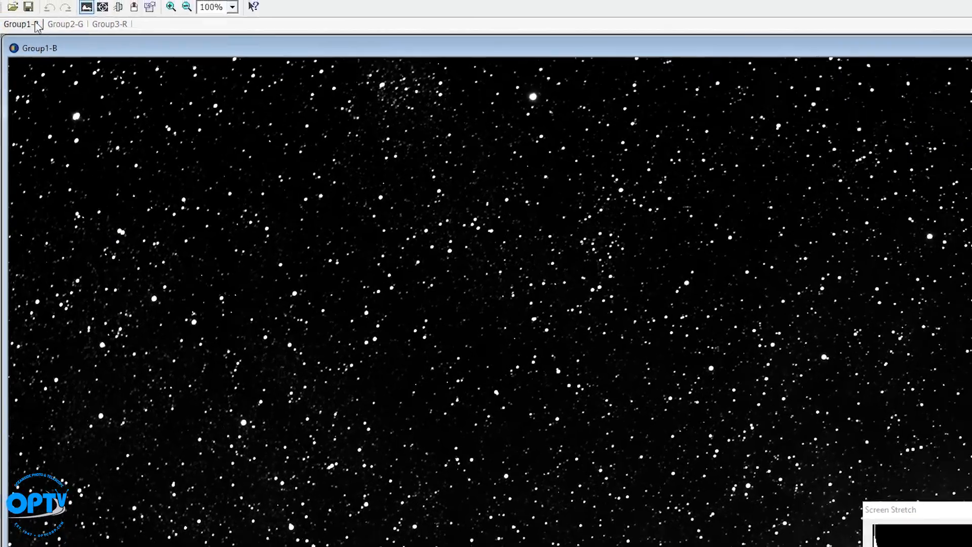
Step: Combine the blue, green and red stacks into a colour image using automatic star-matching alignment
click(209, 45)
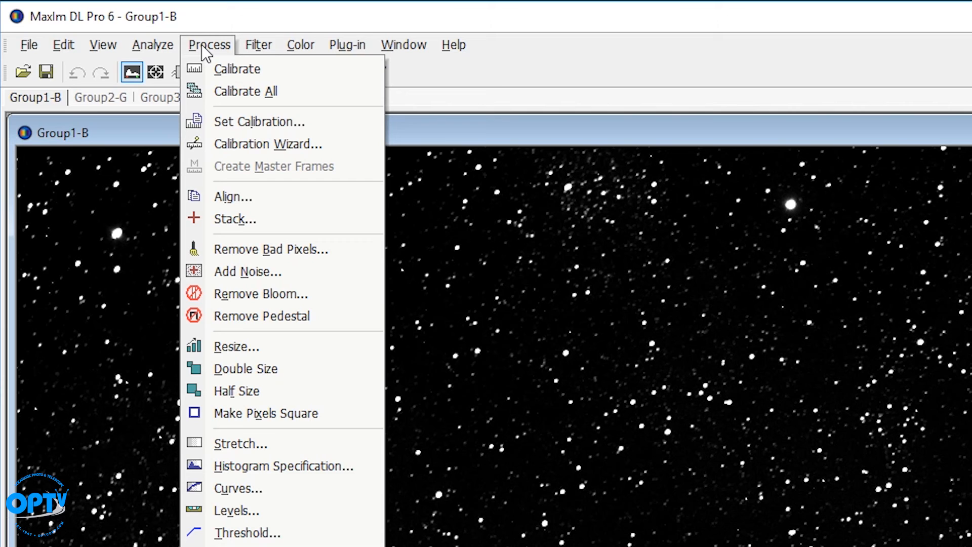
click(300, 44)
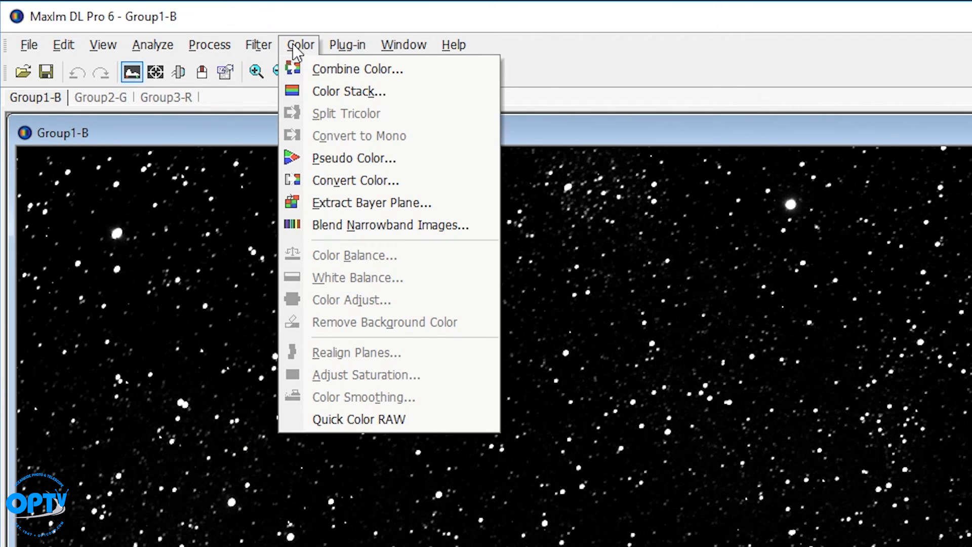
click(358, 69)
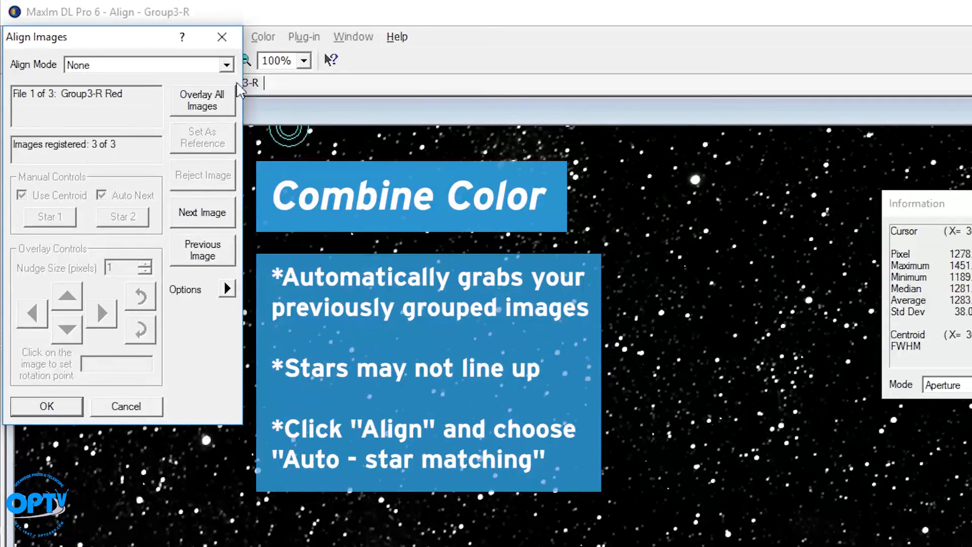
click(143, 65)
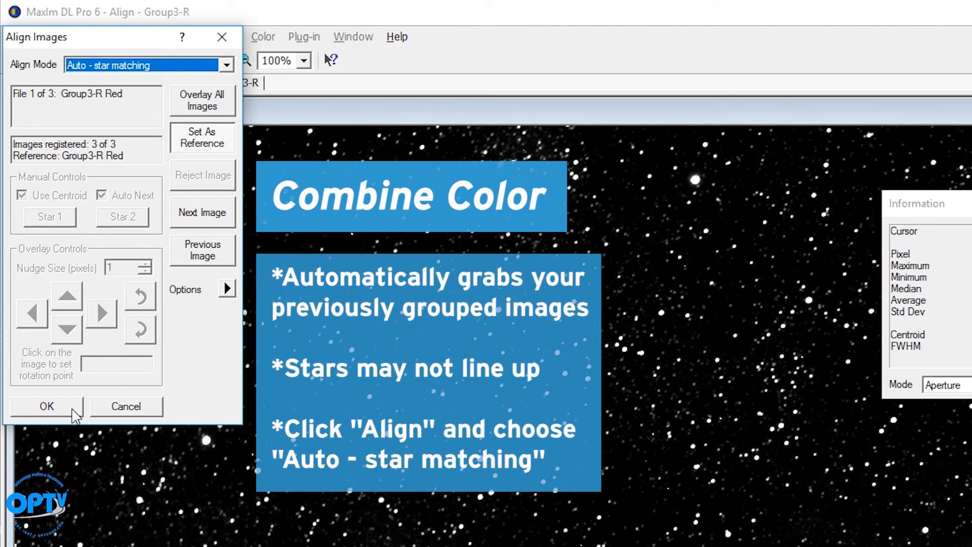
click(46, 406)
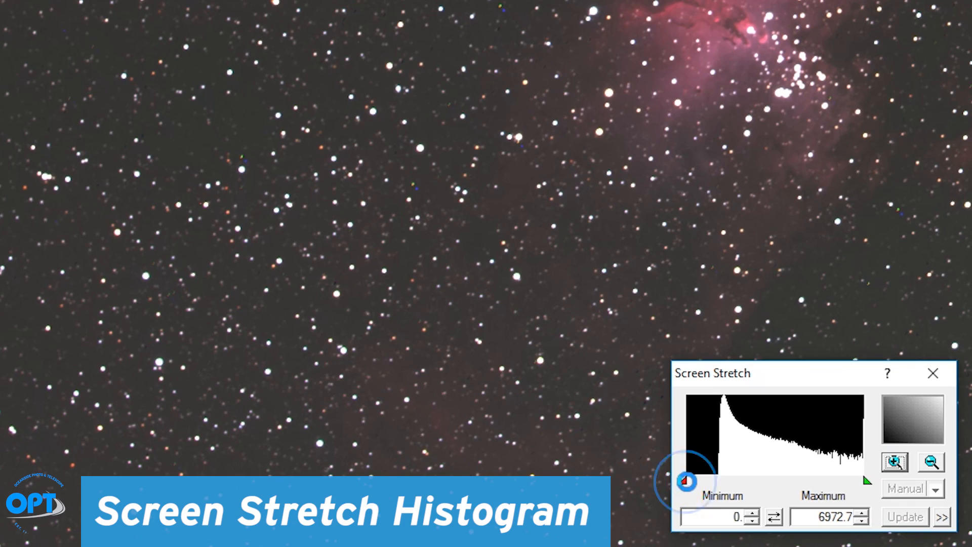
Step: Raise the screen-stretch black point to about 1188.5 so the nebula sits on a darker sky
drag(685, 481, 716, 480)
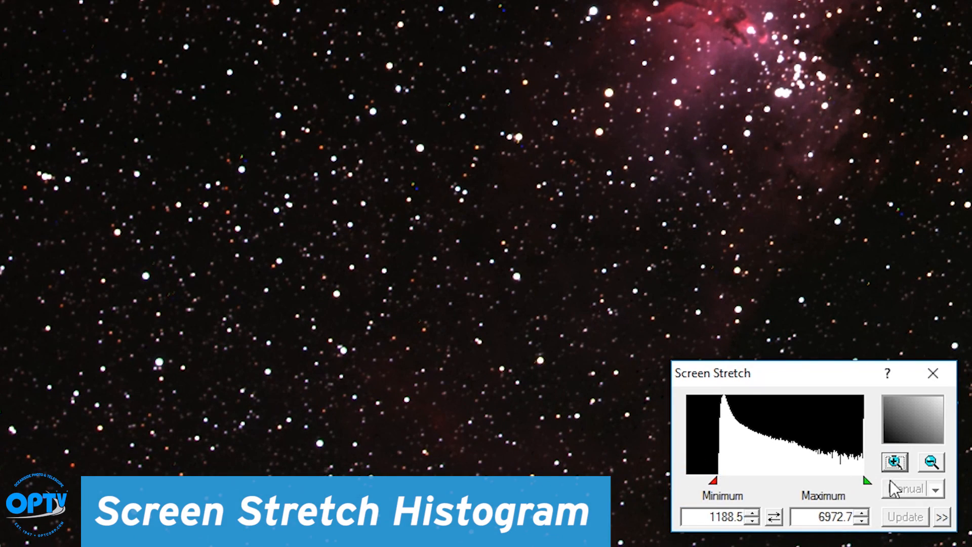
drag(867, 481, 762, 481)
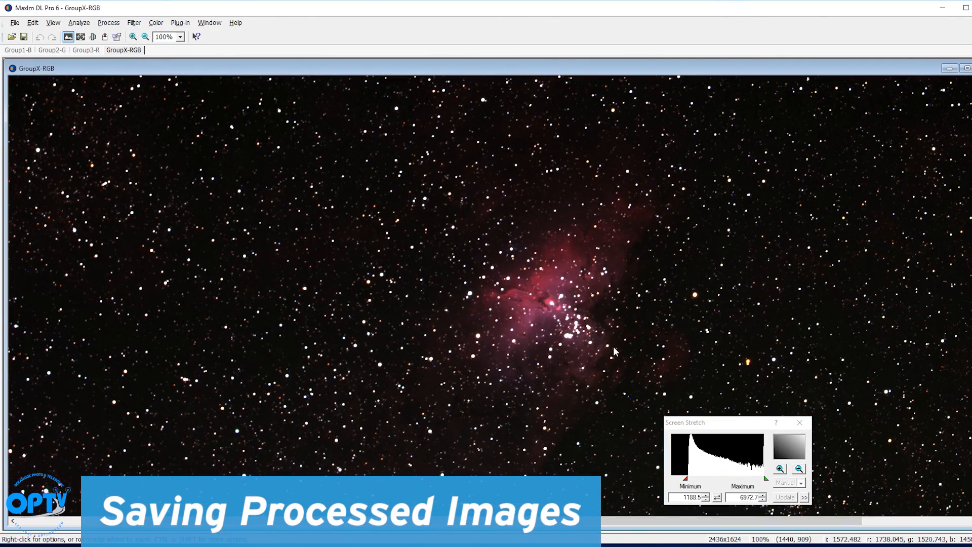
Step: Set GroupX-RGB to save as an uncompressed TIFF in 16-bit integer format
click(14, 22)
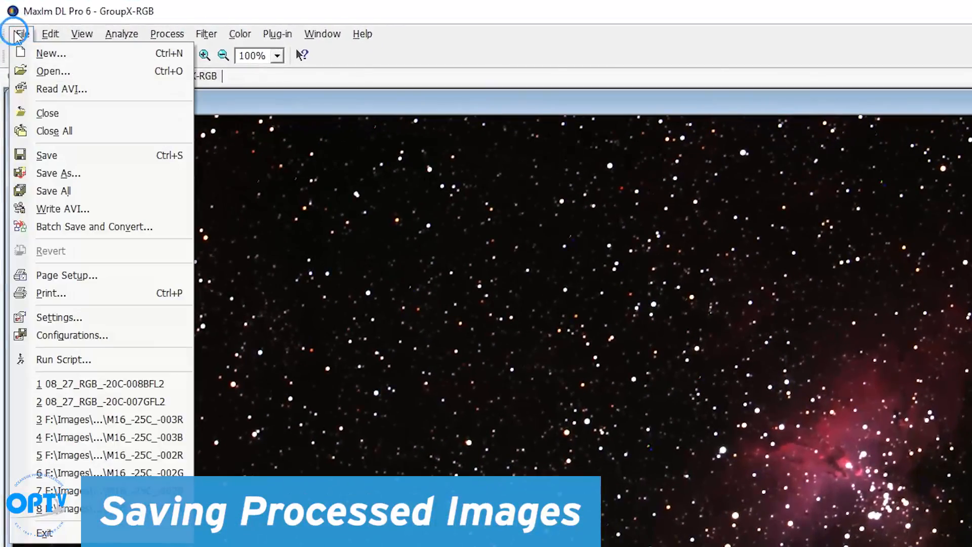
click(57, 173)
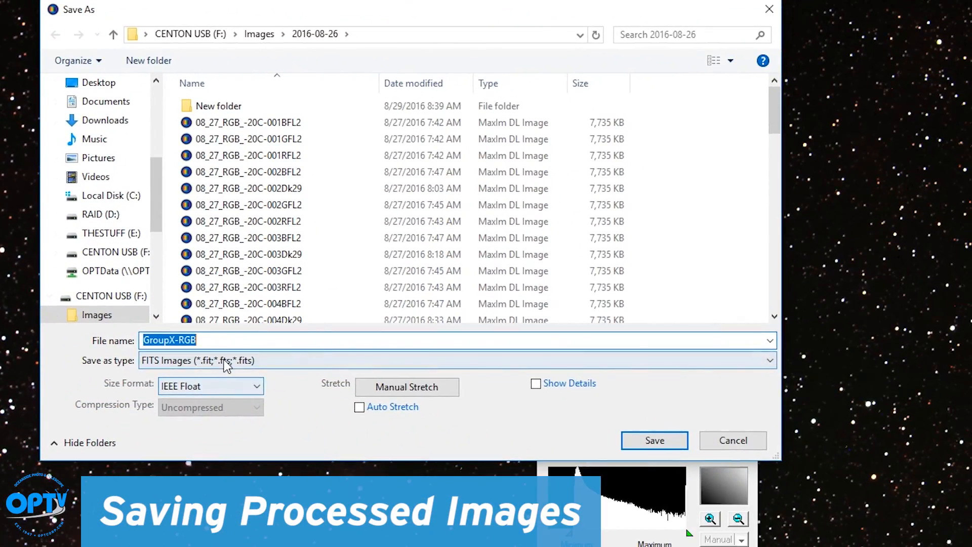
click(225, 361)
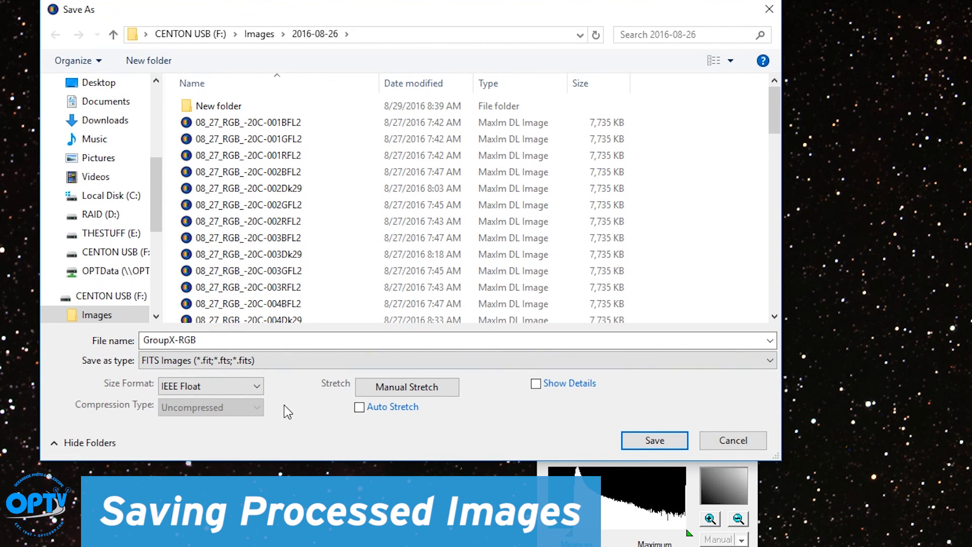
click(457, 361)
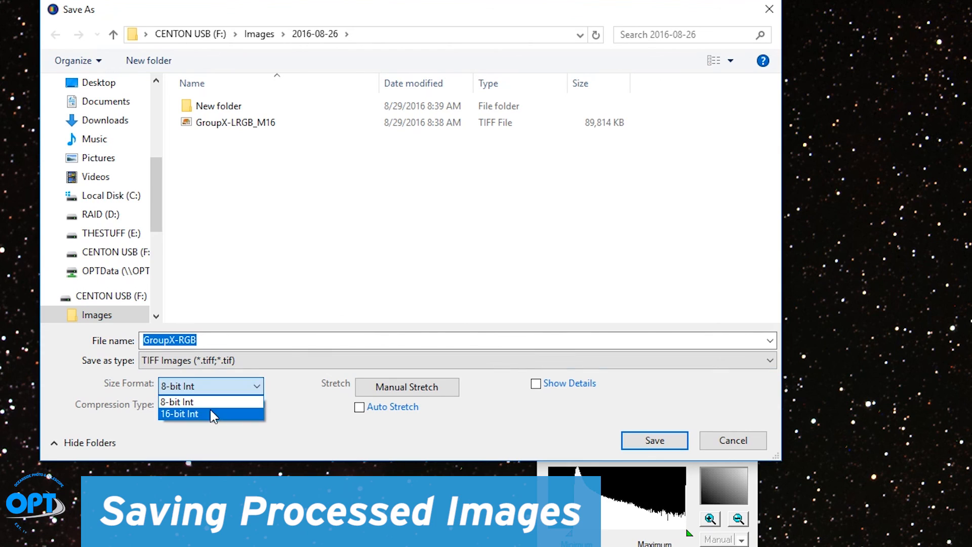
click(180, 414)
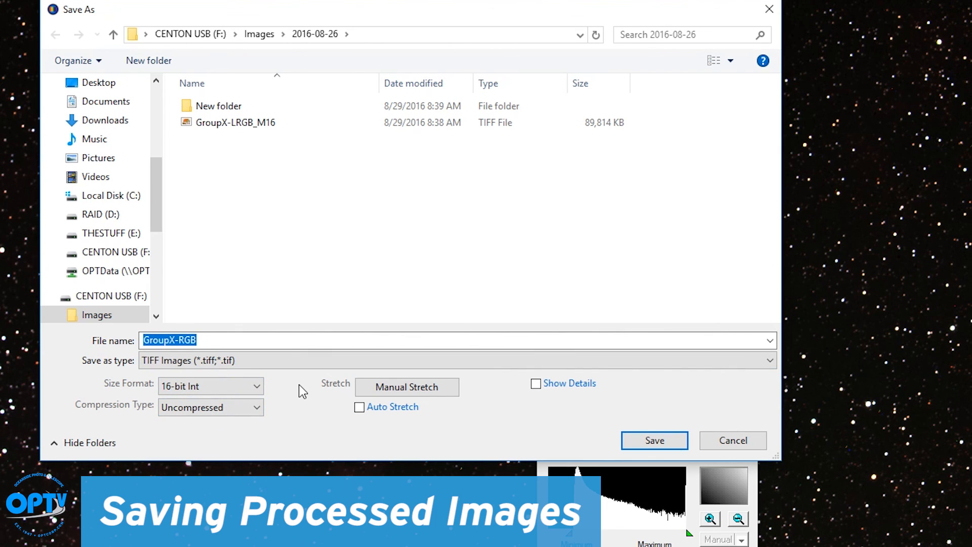